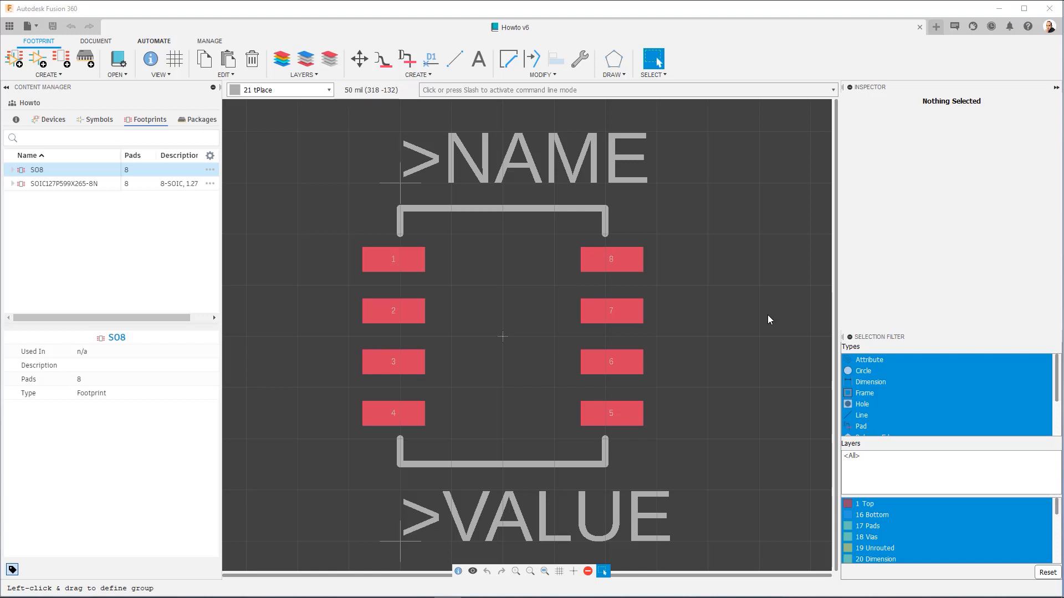
mouse_move(15, 57)
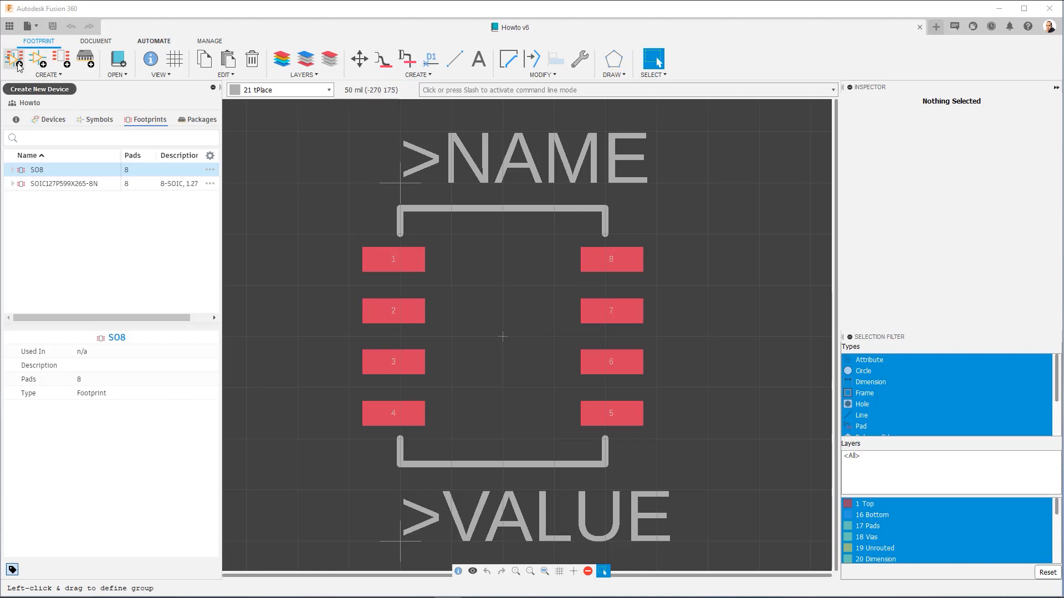
Create a new device named LM833 in the library
left_click(39, 89)
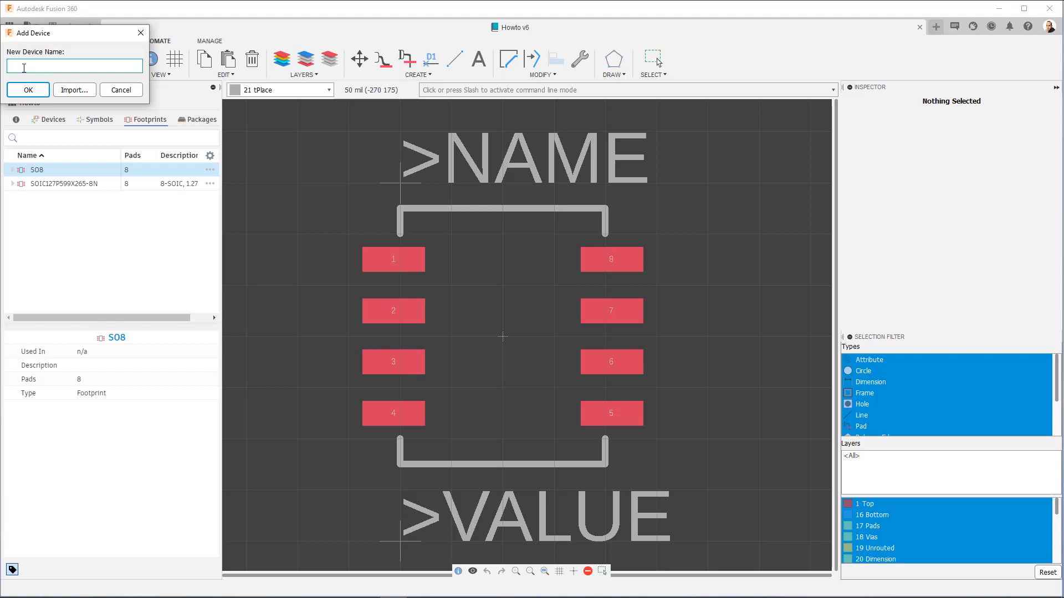
type("u")
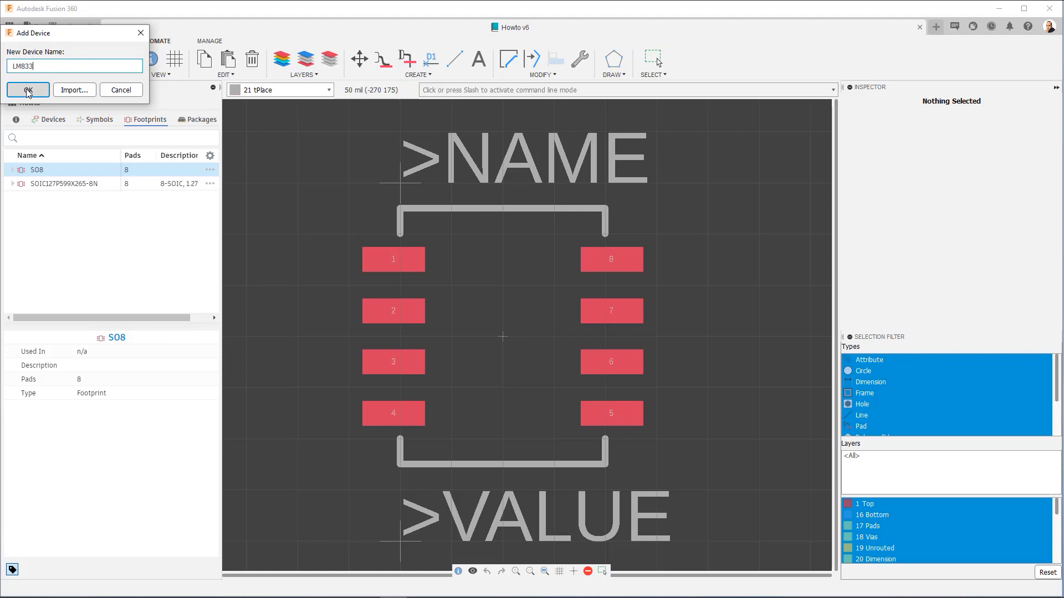
left_click(27, 90)
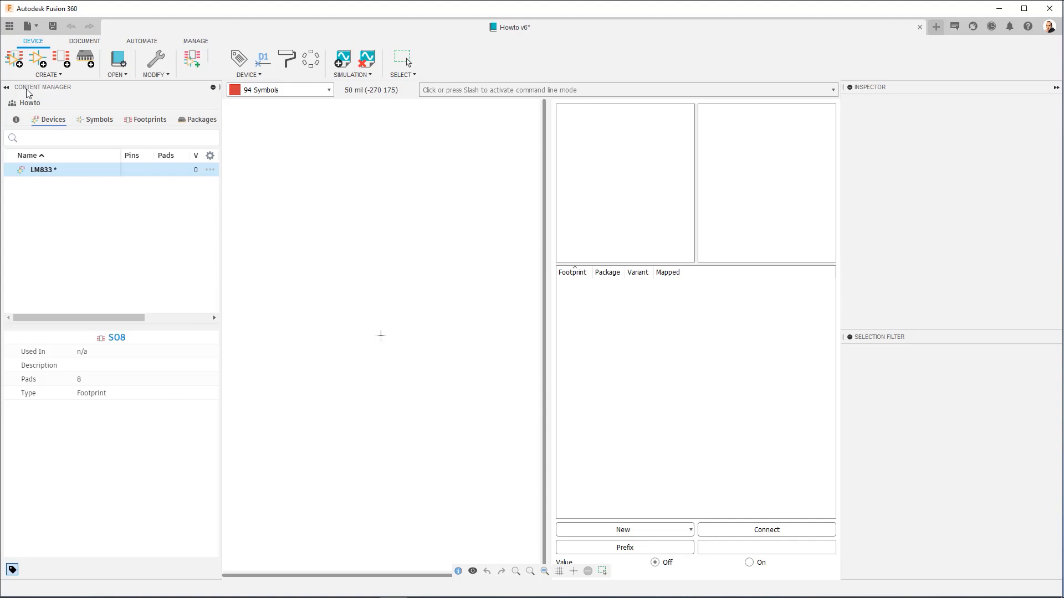
mouse_move(175, 137)
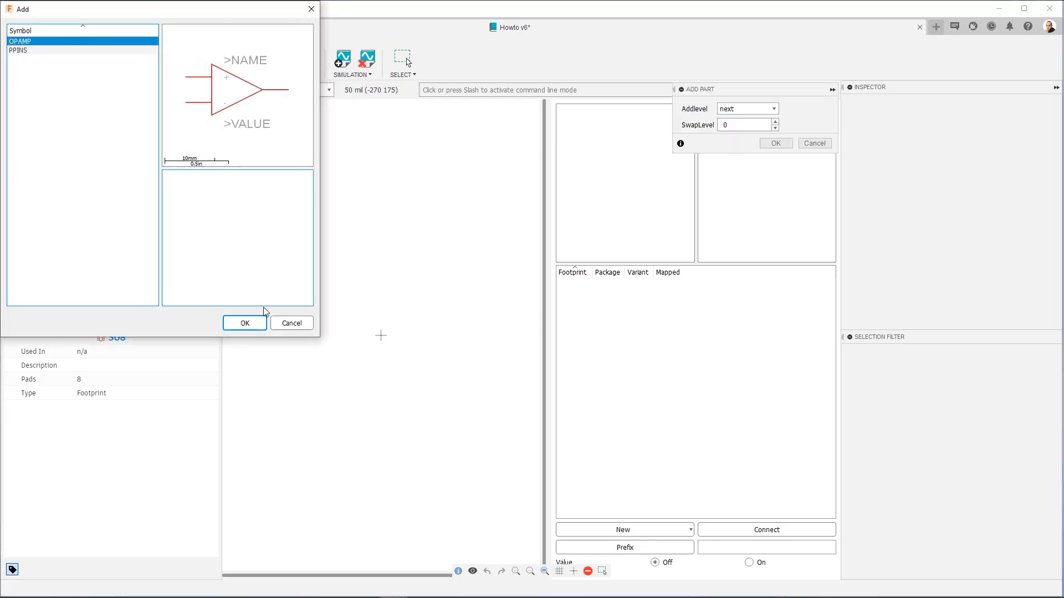
Choose the OPAMP symbol for placement, keeping add level next and swap level 0
left_click(244, 323)
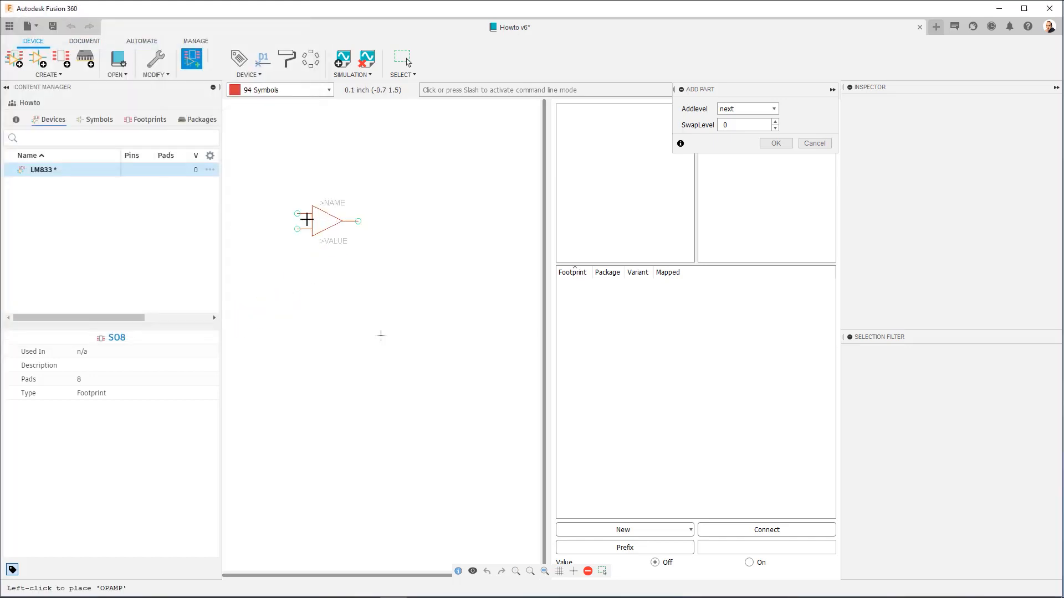
mouse_move(306, 244)
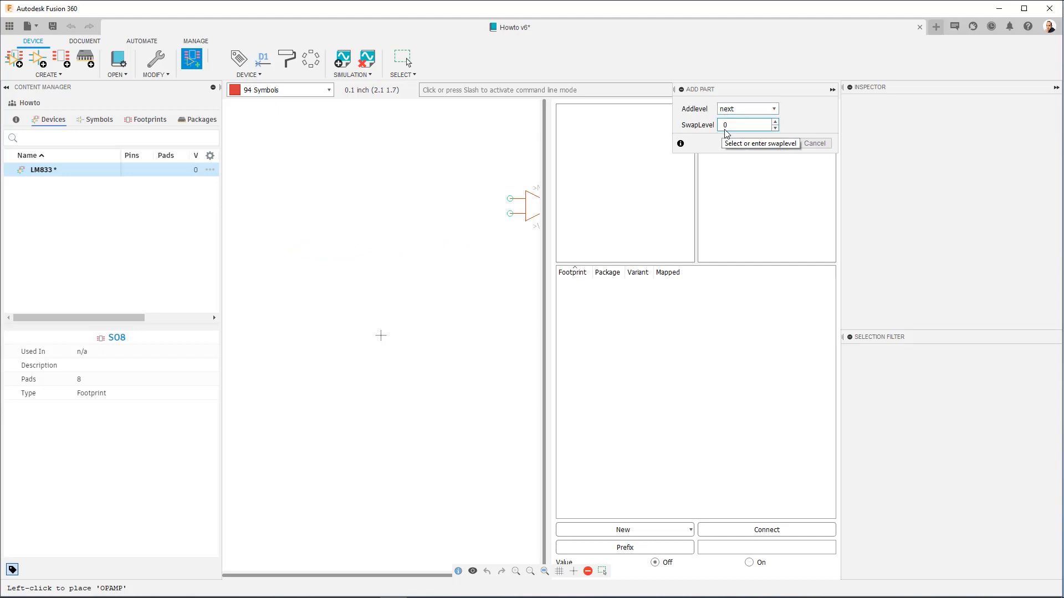
left_click(743, 125)
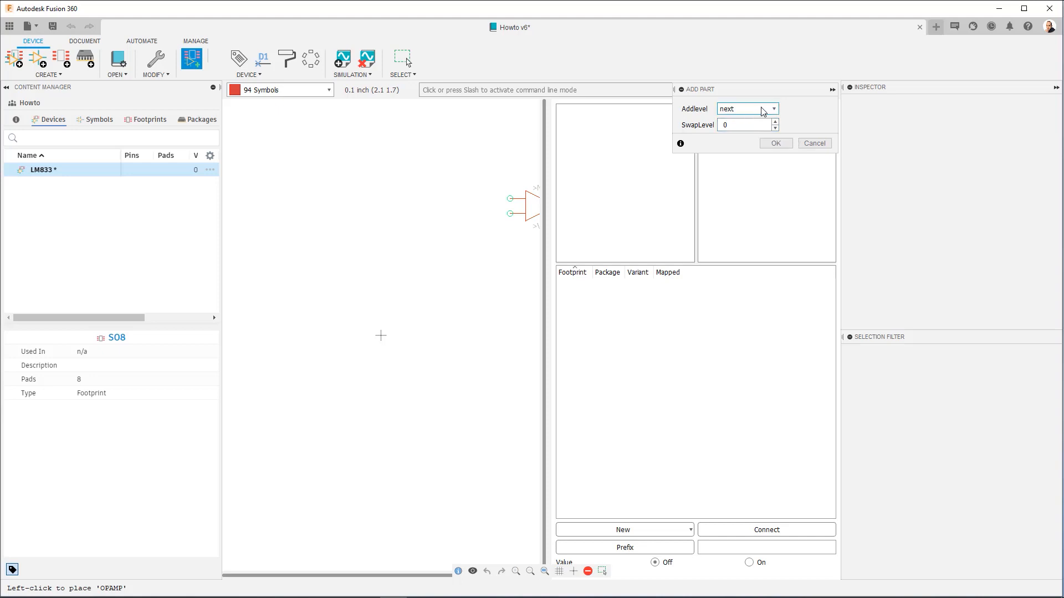
left_click(747, 109)
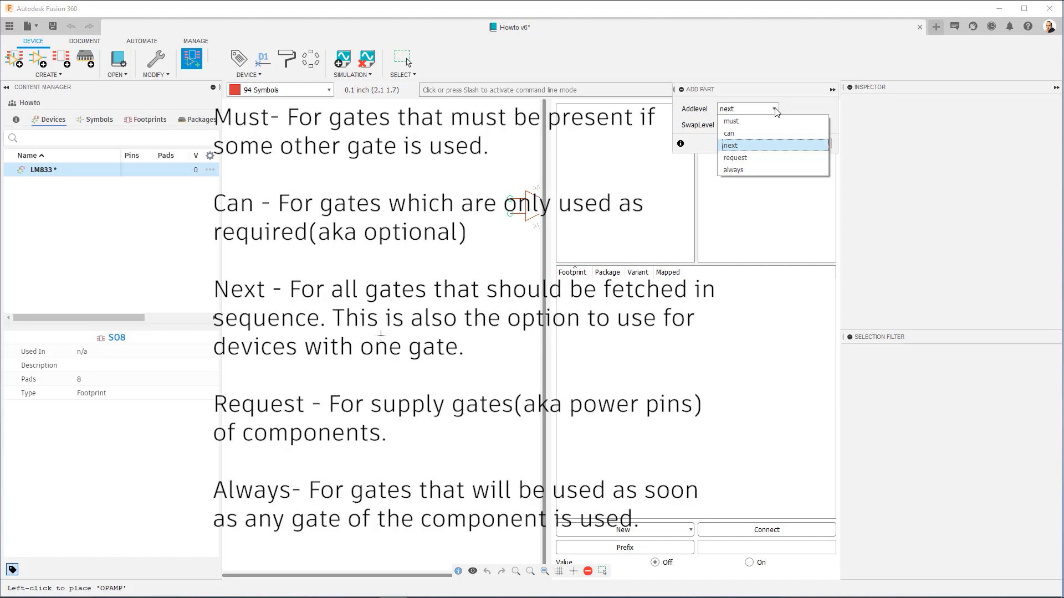
mouse_move(777, 148)
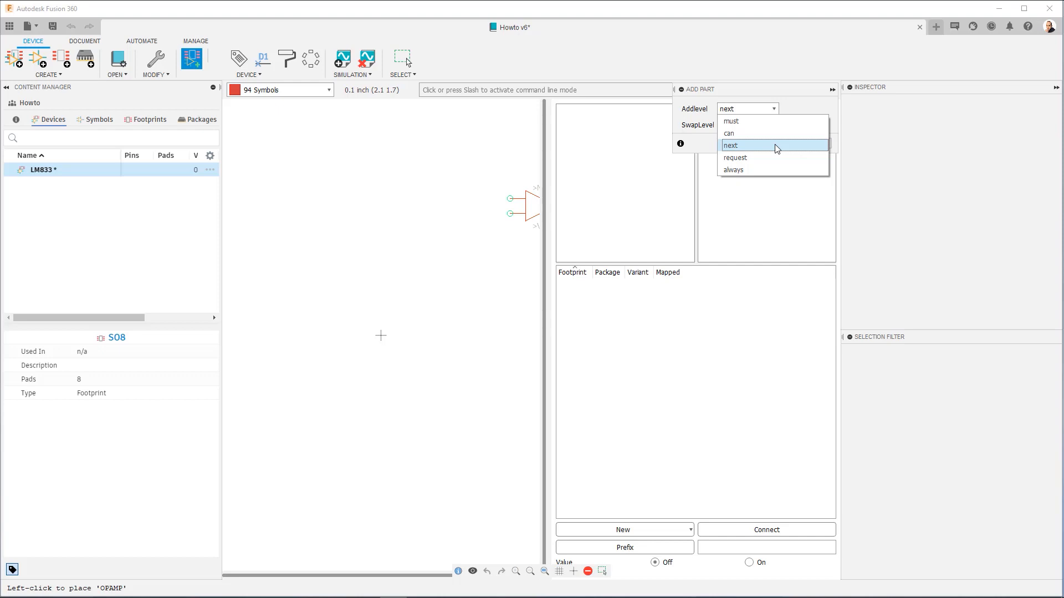
mouse_move(776, 152)
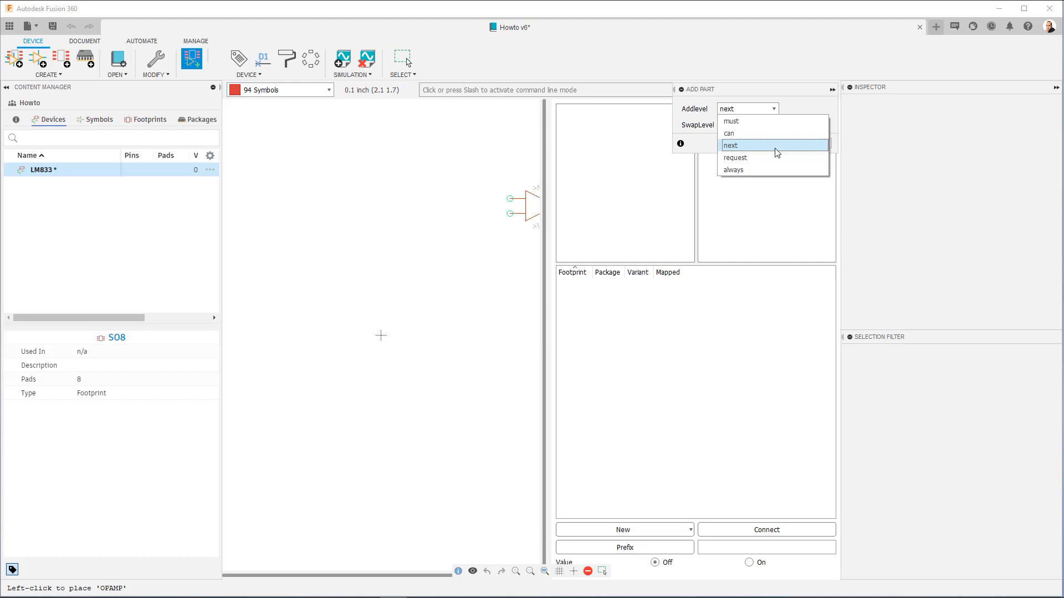
mouse_move(777, 157)
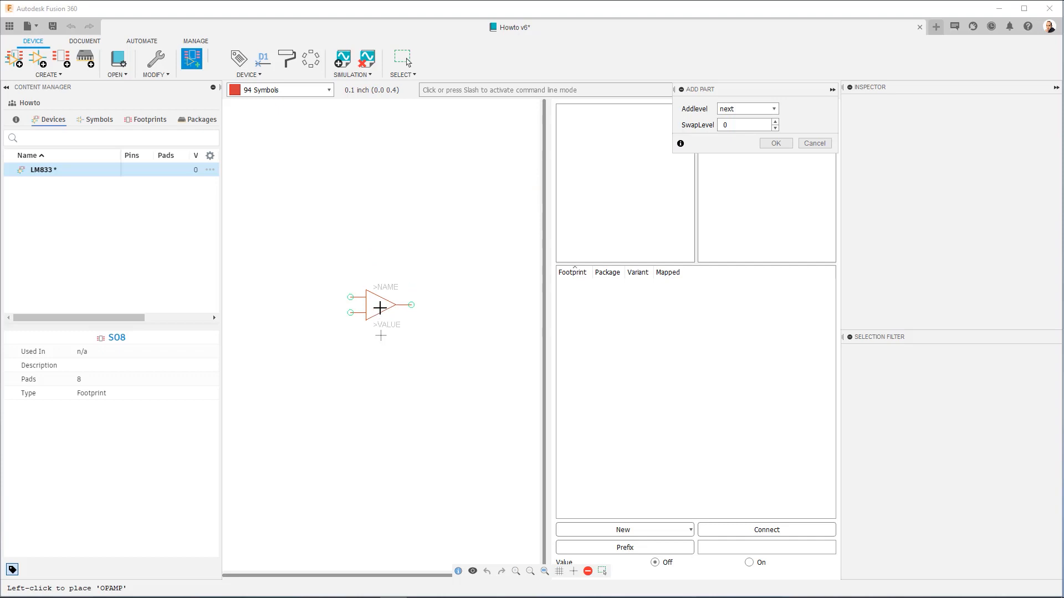
Place two OPAMP gates and one PPINS power gate, then stop adding symbols
left_click(381, 309)
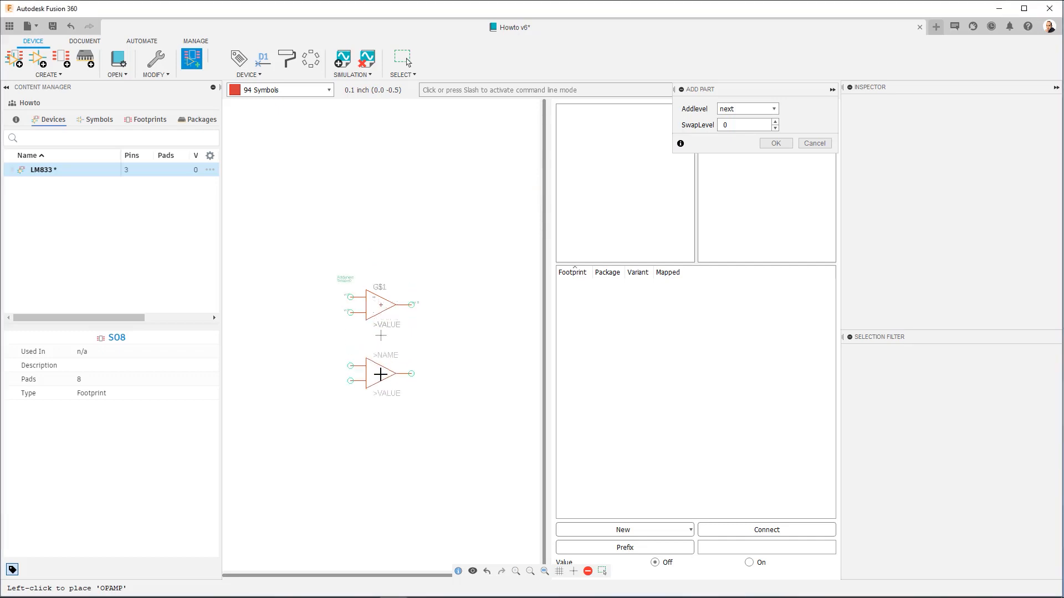
left_click(386, 375)
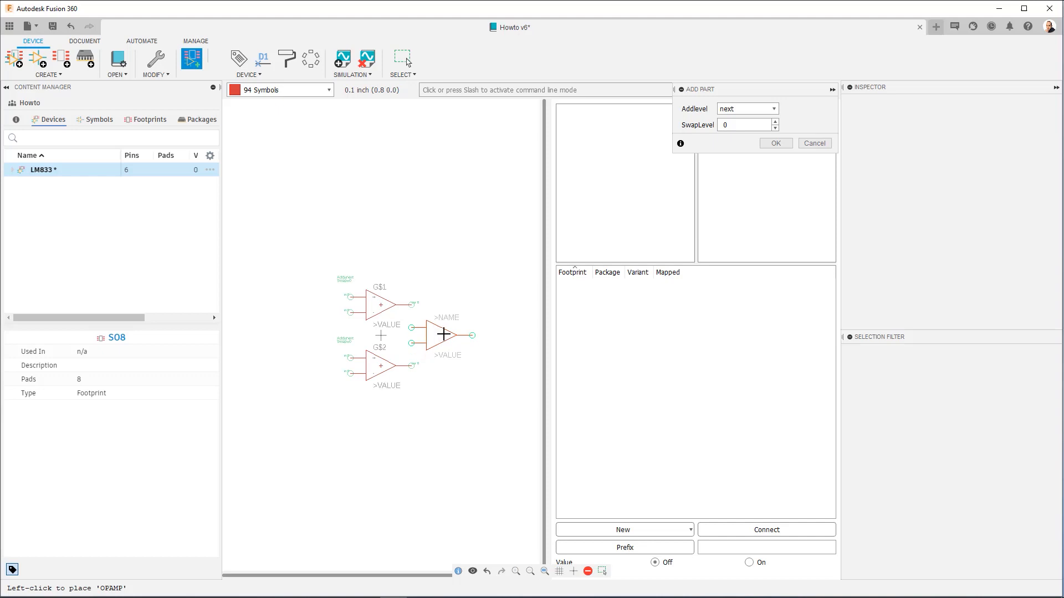
mouse_move(448, 336)
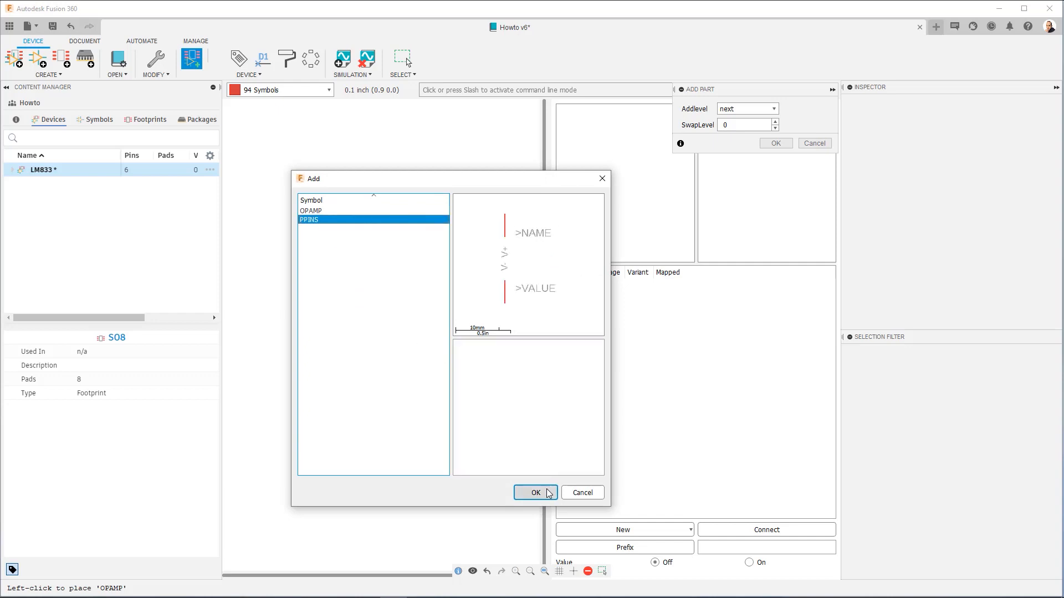
left_click(535, 492)
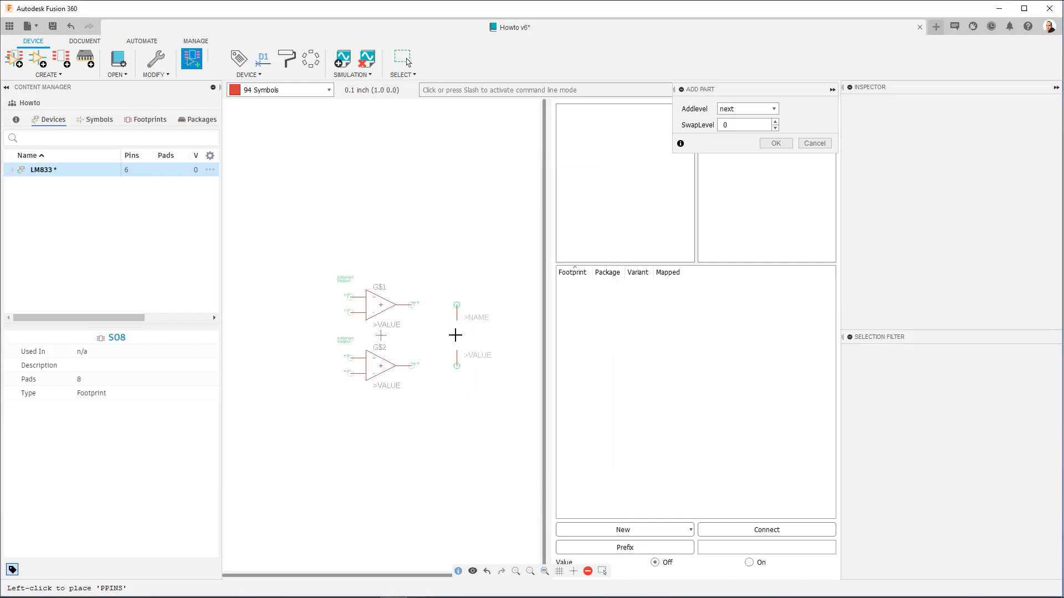
left_click(455, 335)
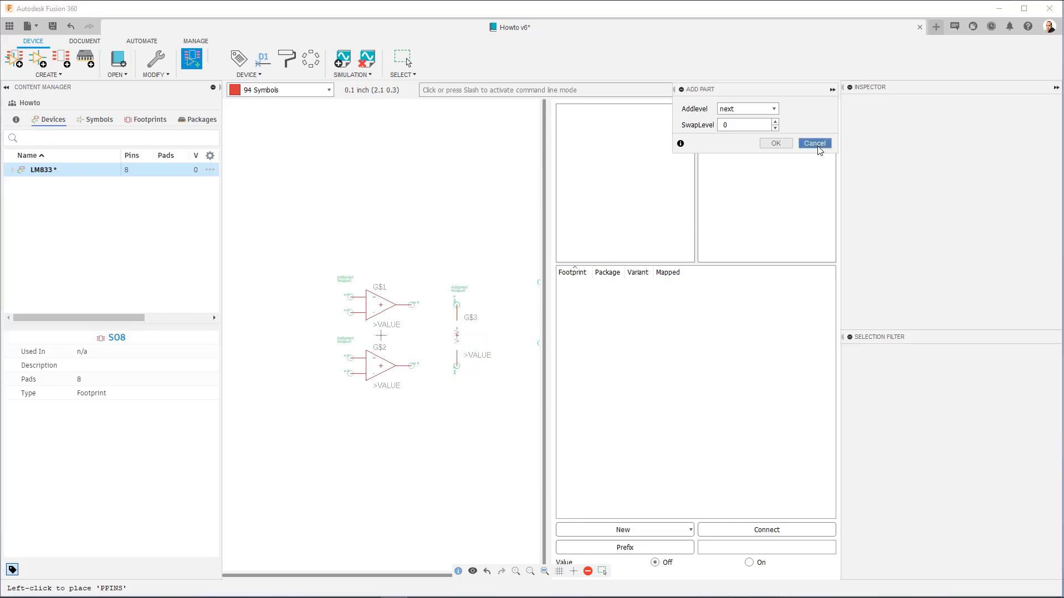
left_click(813, 143)
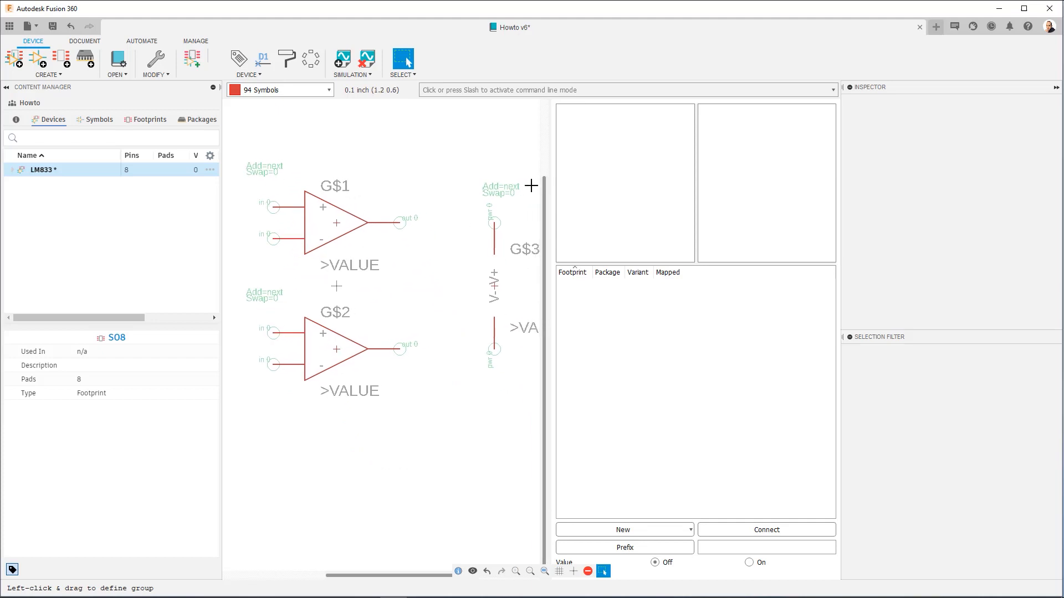
mouse_move(279, 279)
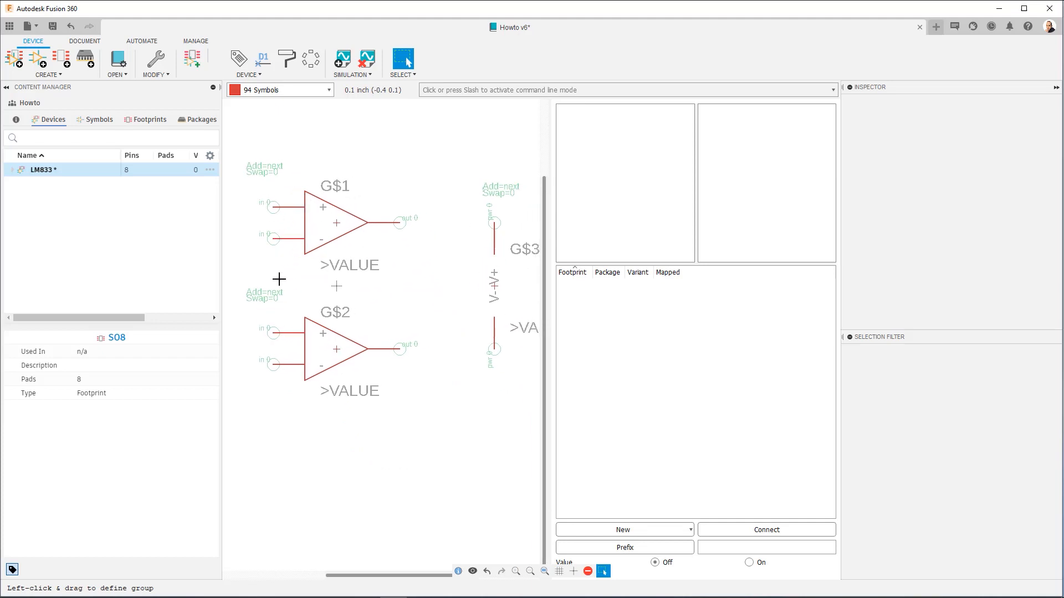
mouse_move(387, 314)
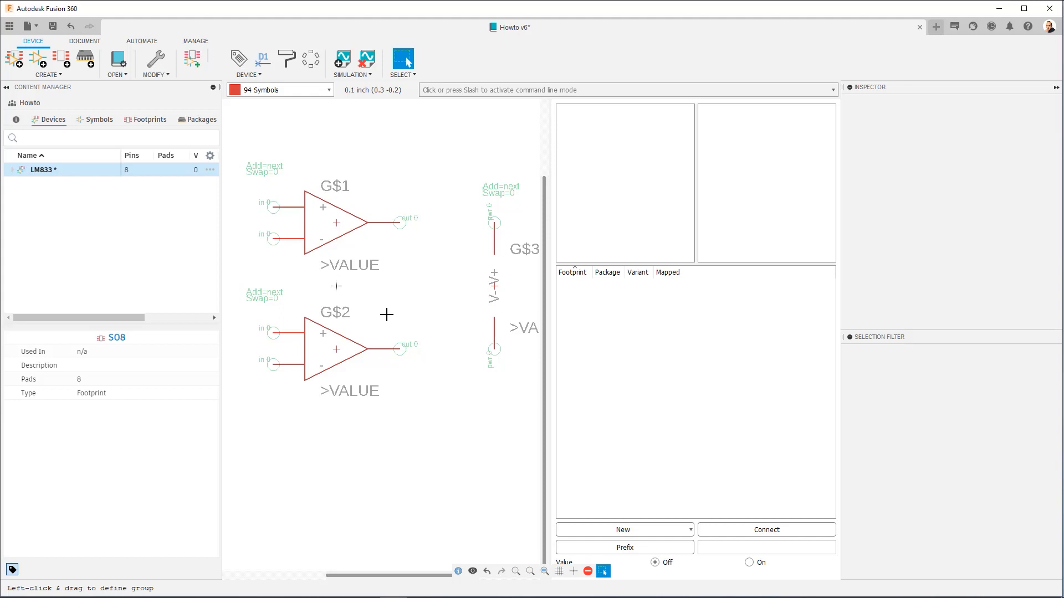
mouse_move(156, 56)
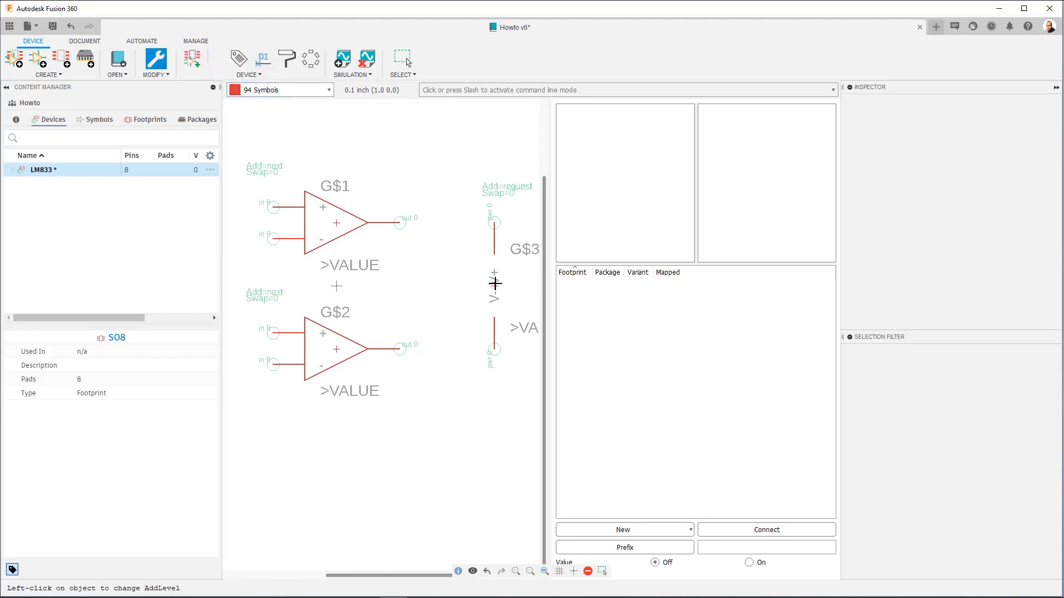
mouse_move(523, 190)
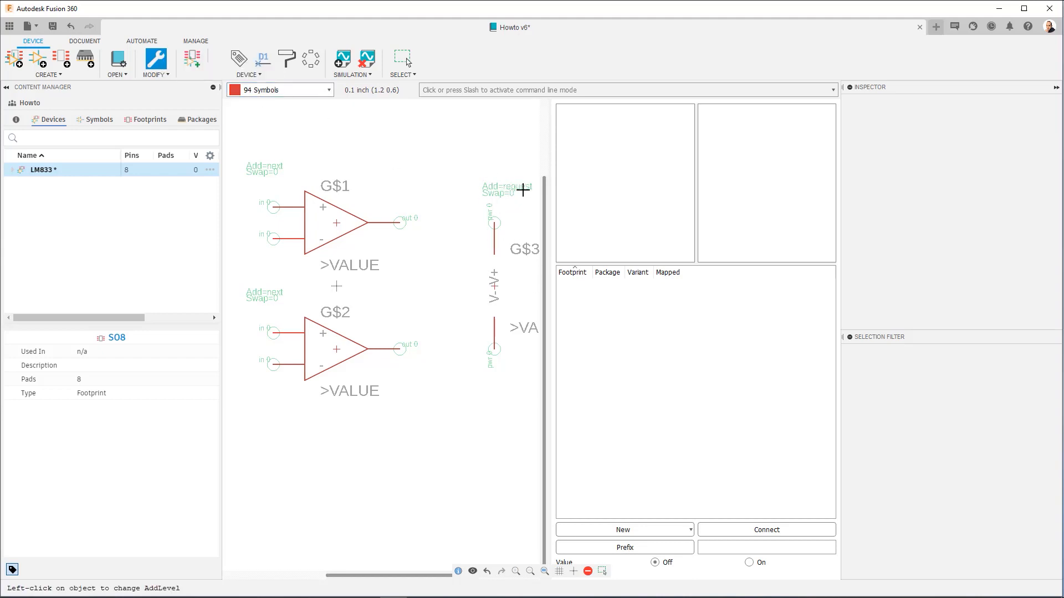
mouse_move(468, 232)
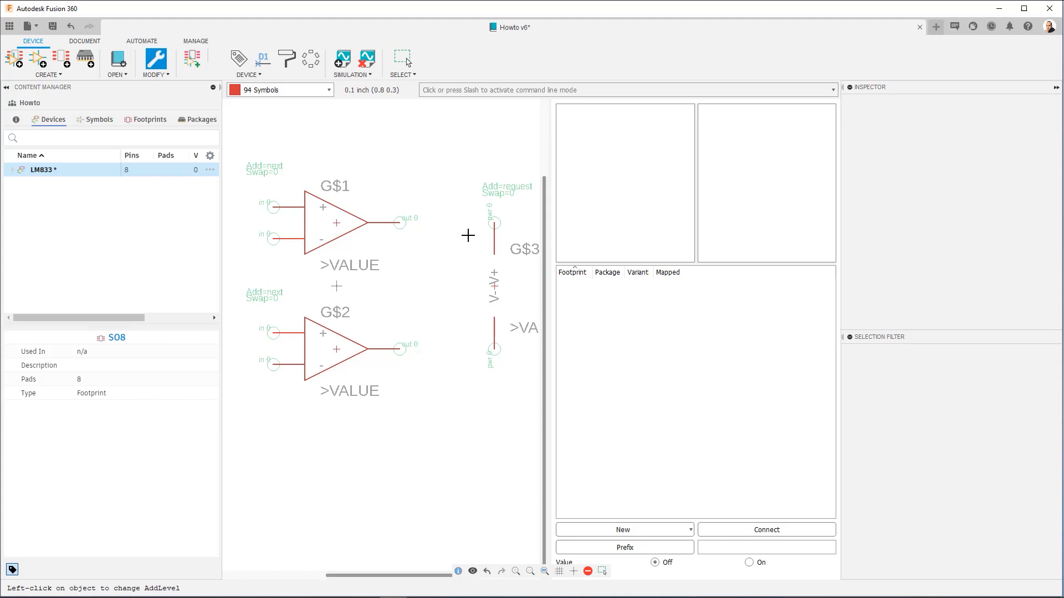
mouse_move(493, 317)
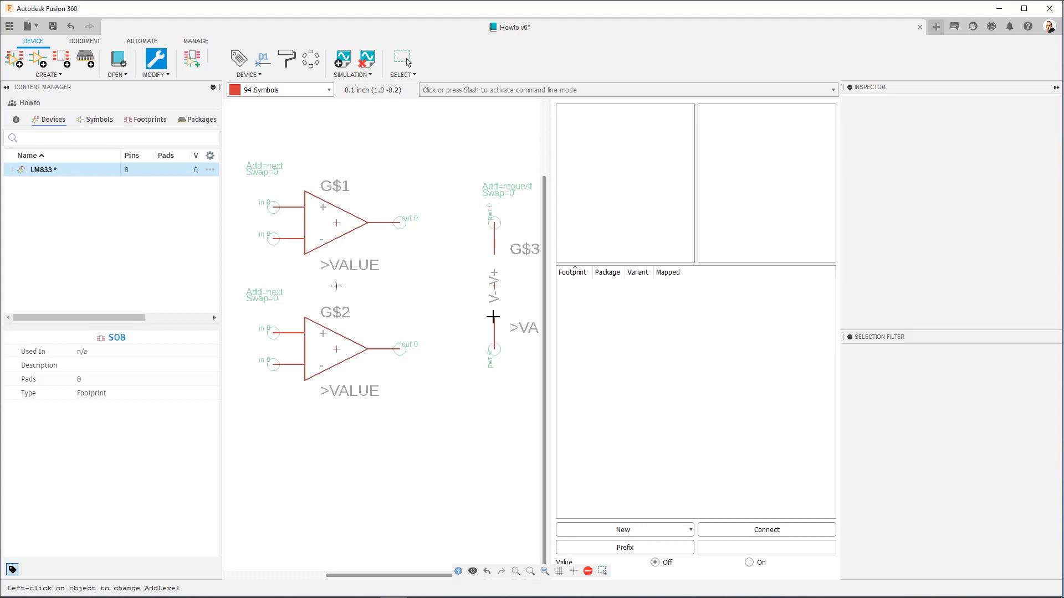
mouse_move(511, 191)
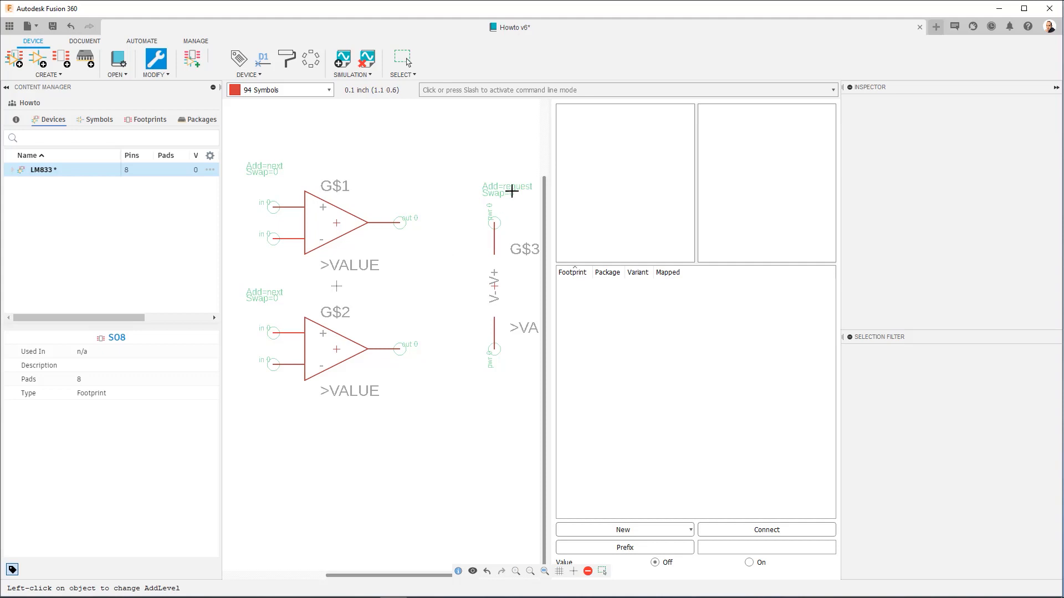
mouse_move(531, 188)
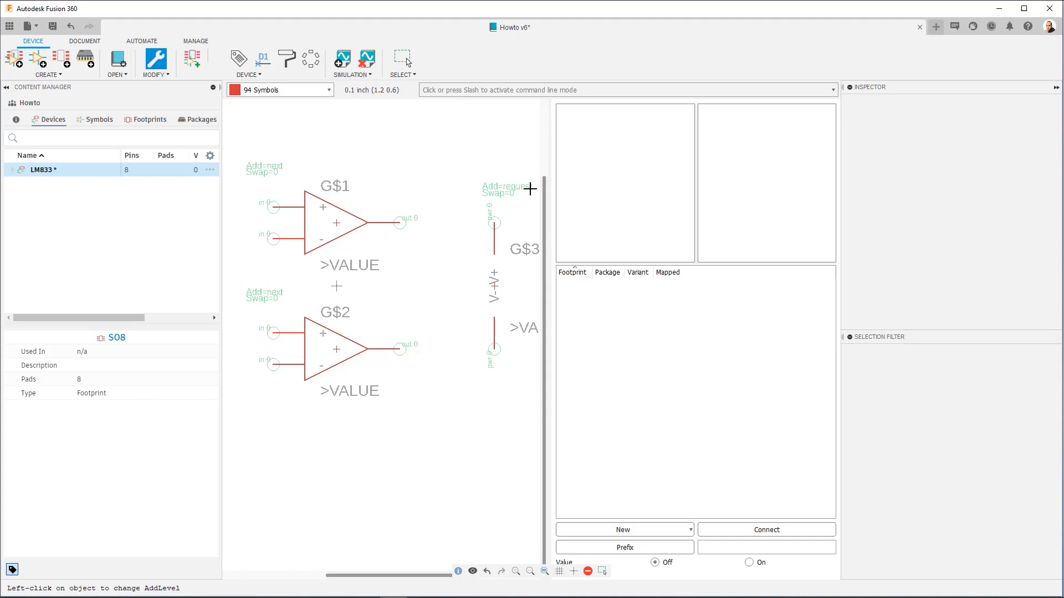
mouse_move(338, 152)
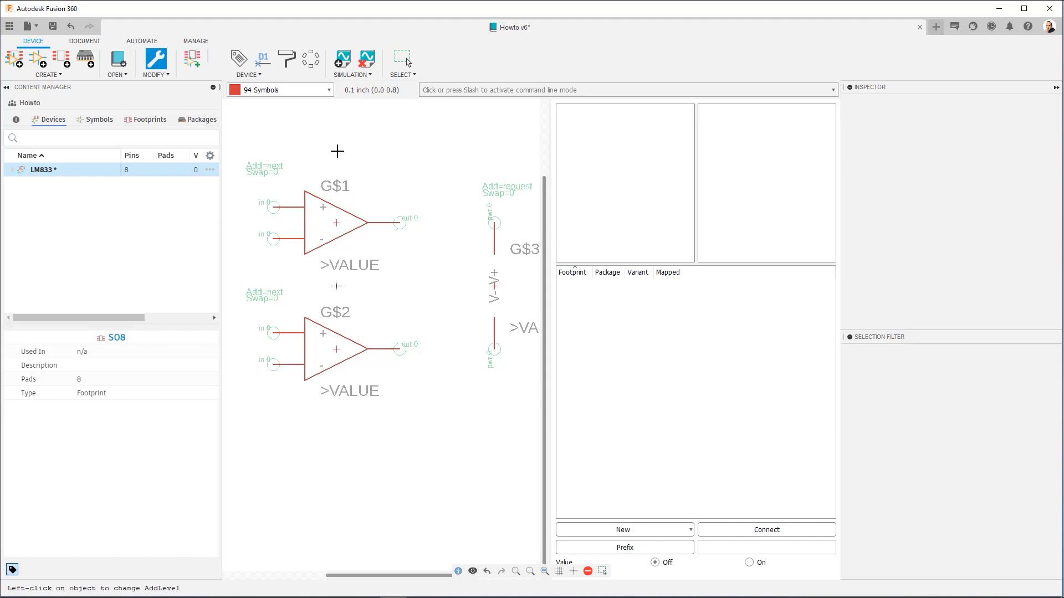
mouse_move(338, 208)
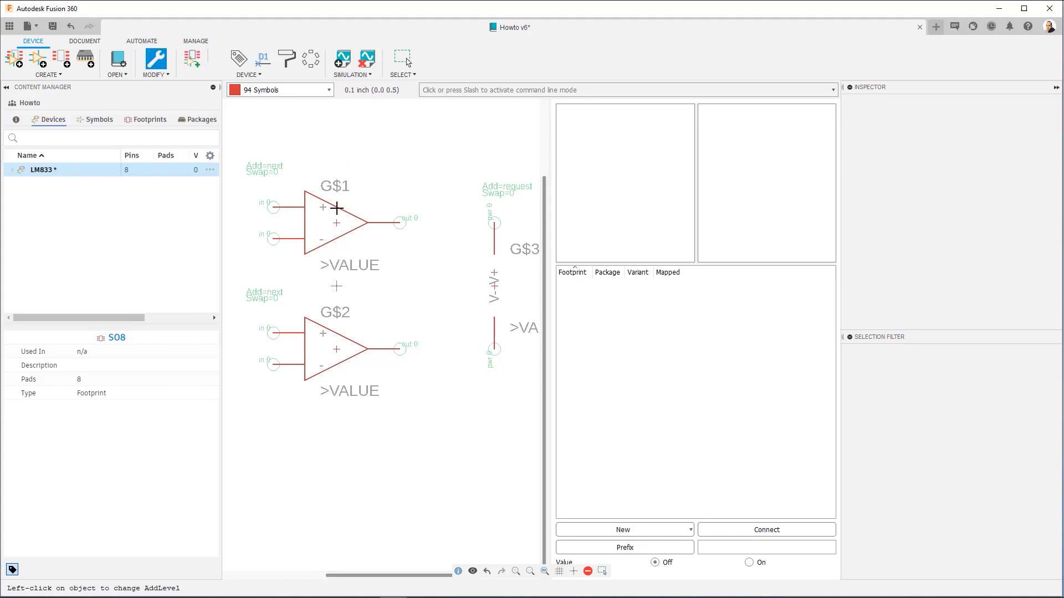
mouse_move(325, 220)
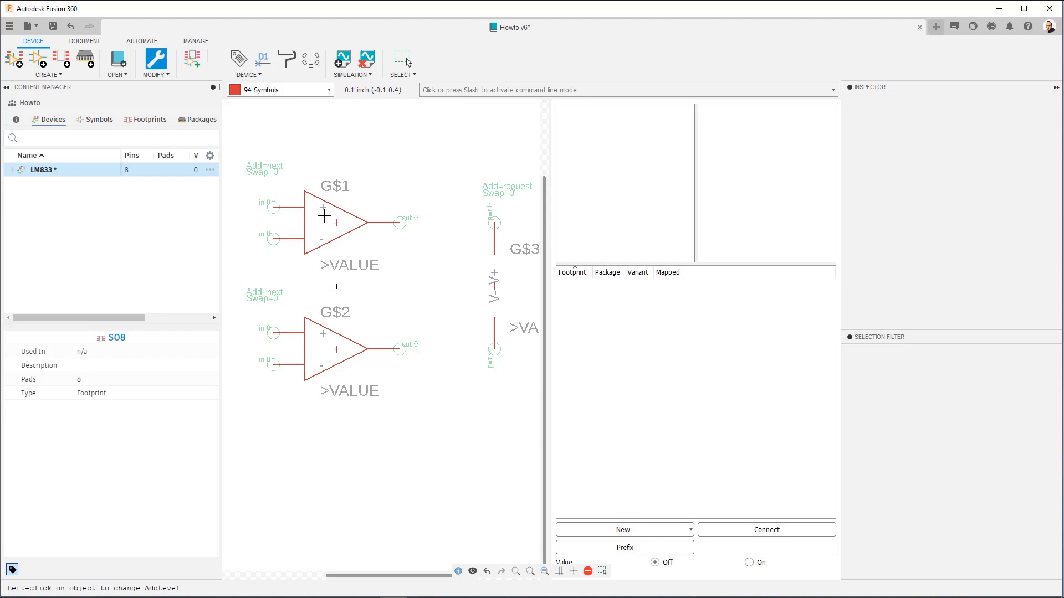
Set swap level 1 via Modify > SwapLevel and apply it to gate G$1
left_click(155, 57)
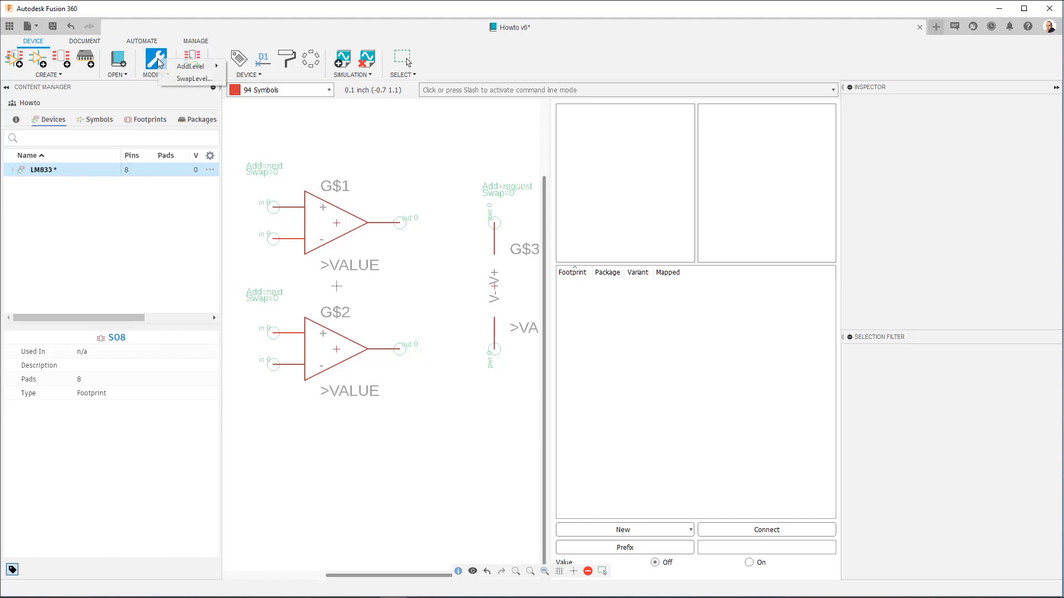
left_click(193, 79)
type("1")
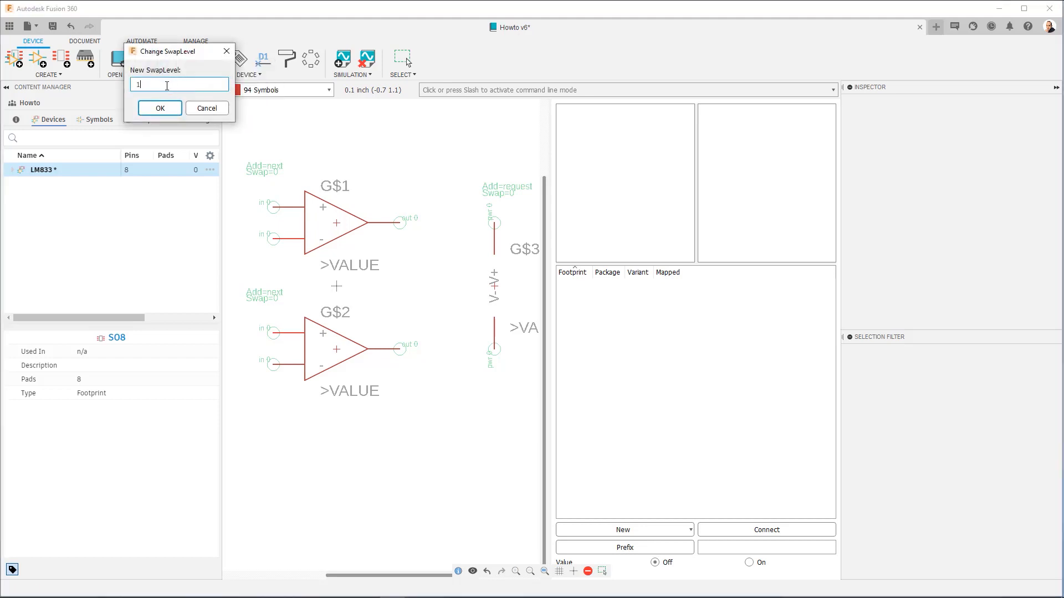
left_click(159, 108)
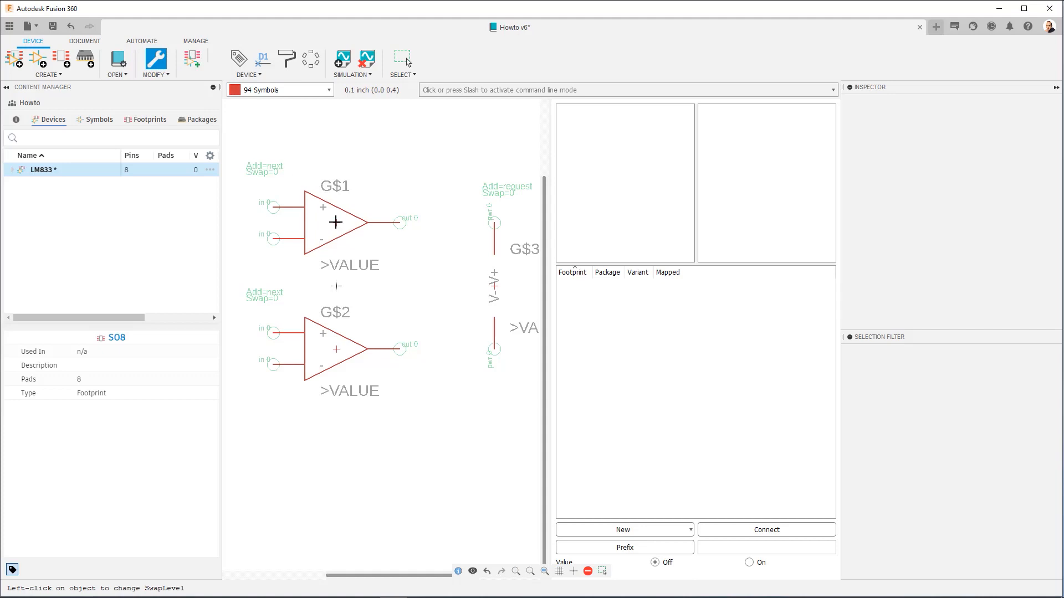
left_click(336, 352)
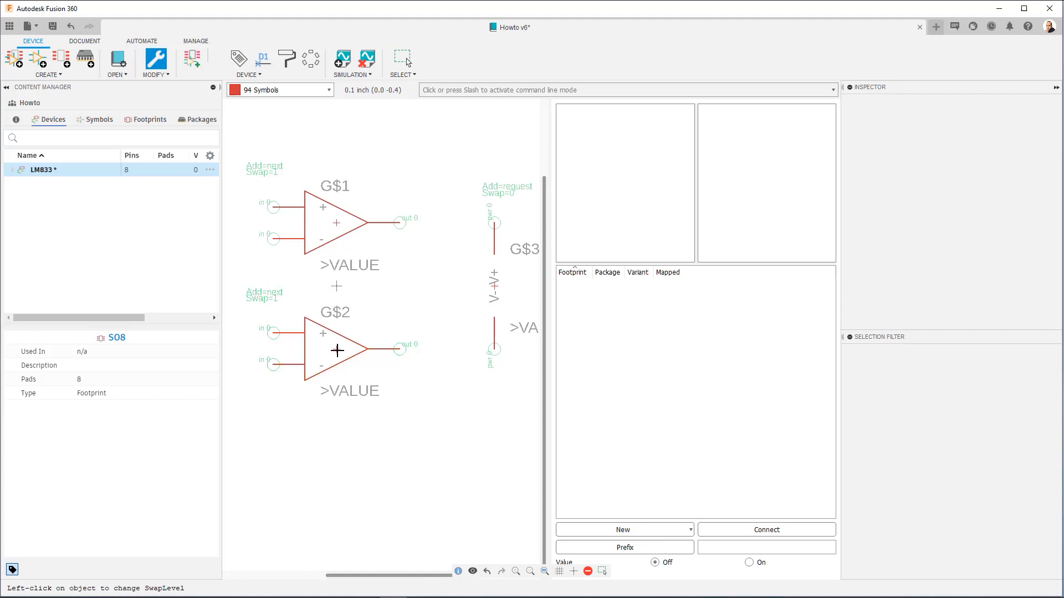
mouse_move(398, 302)
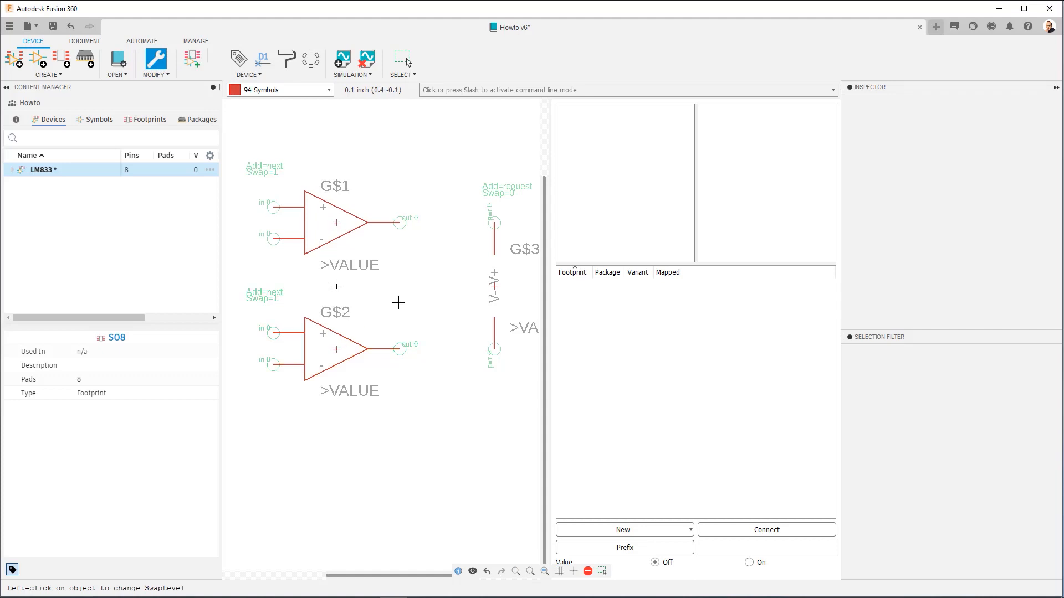
mouse_move(415, 278)
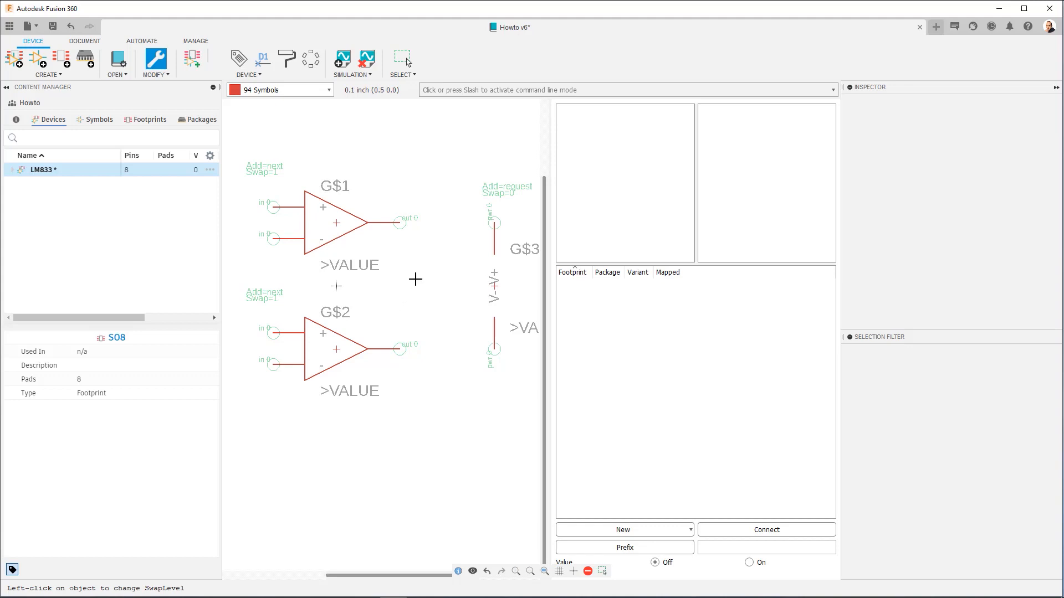
mouse_move(415, 277)
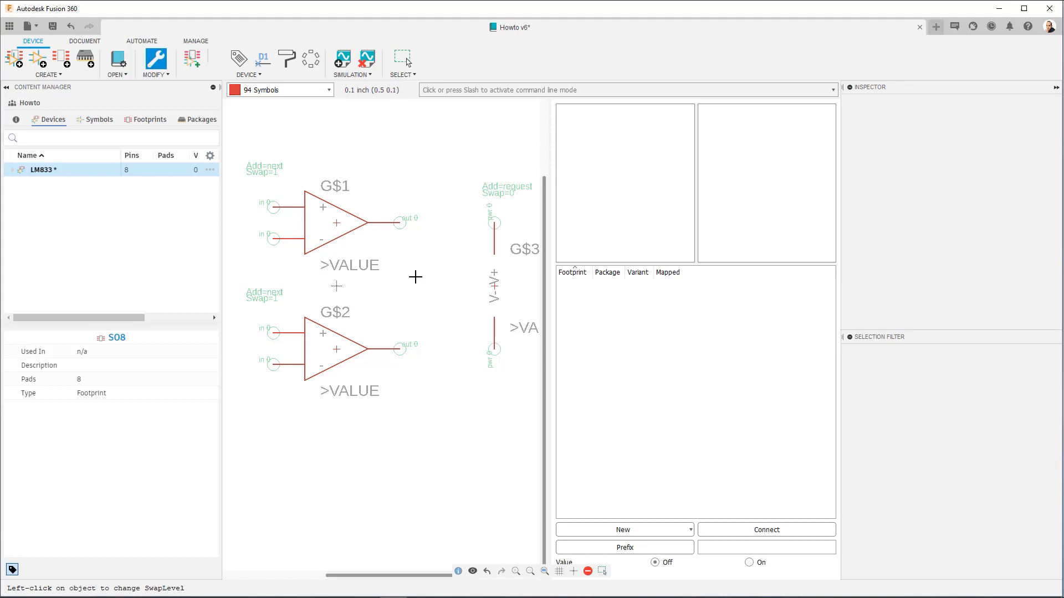
mouse_move(370, 212)
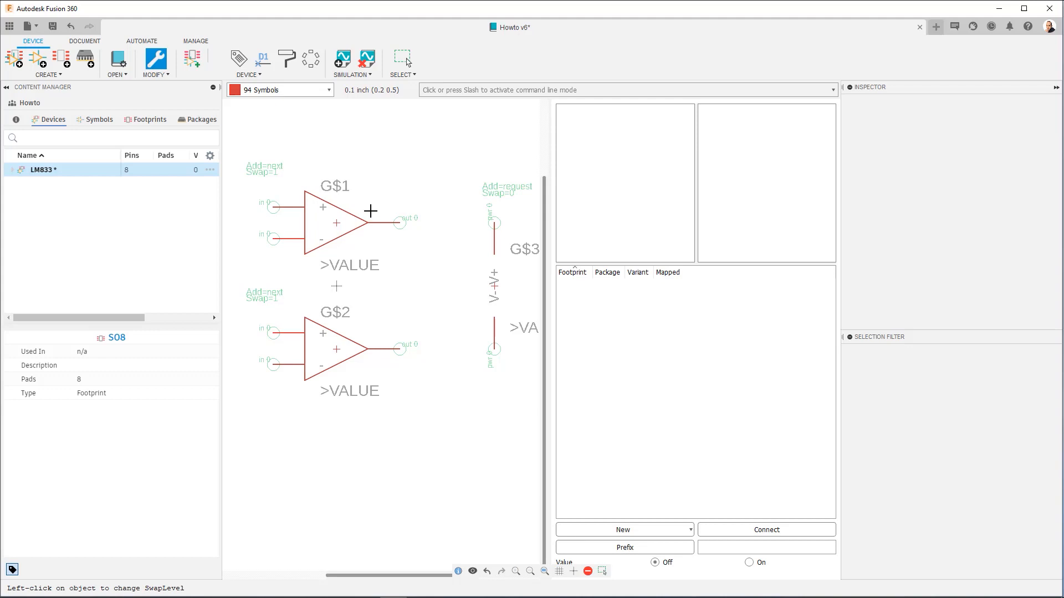
mouse_move(387, 287)
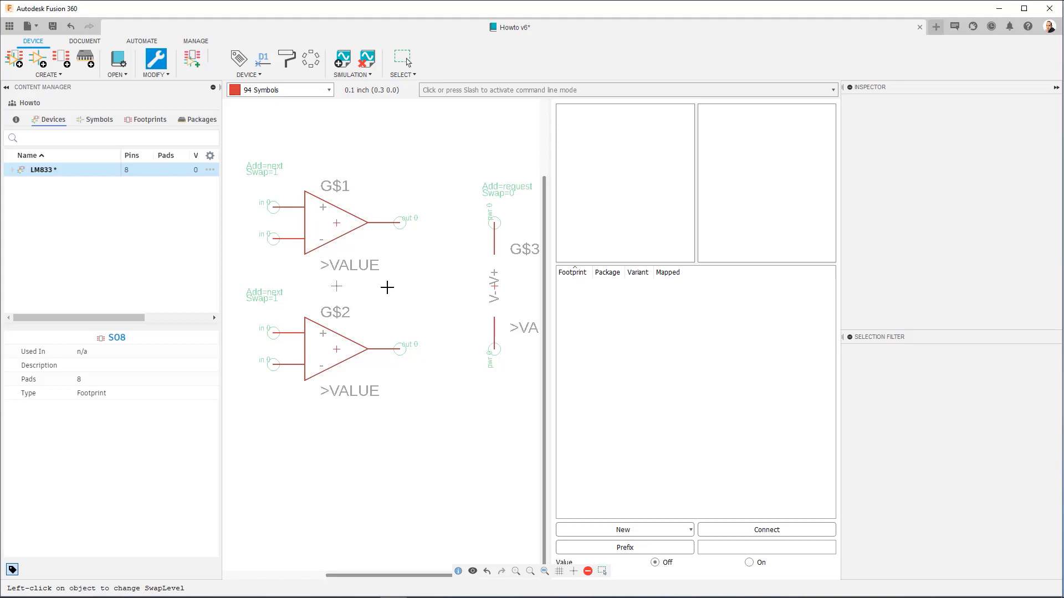
mouse_move(303, 136)
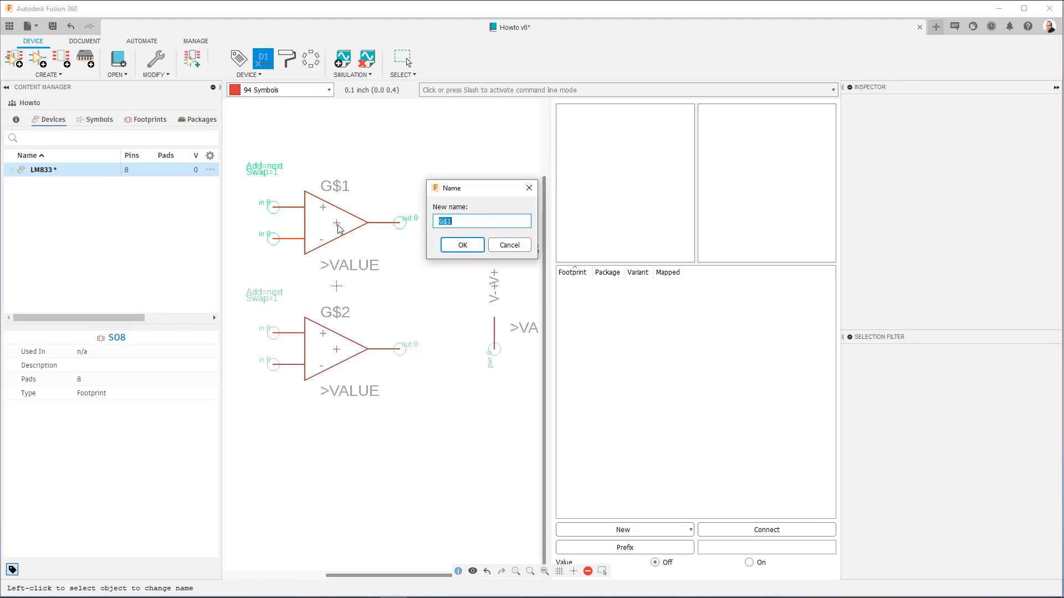
Rename gate G$1 to A, G$2 to B and the power gate G$3 to P
type("A")
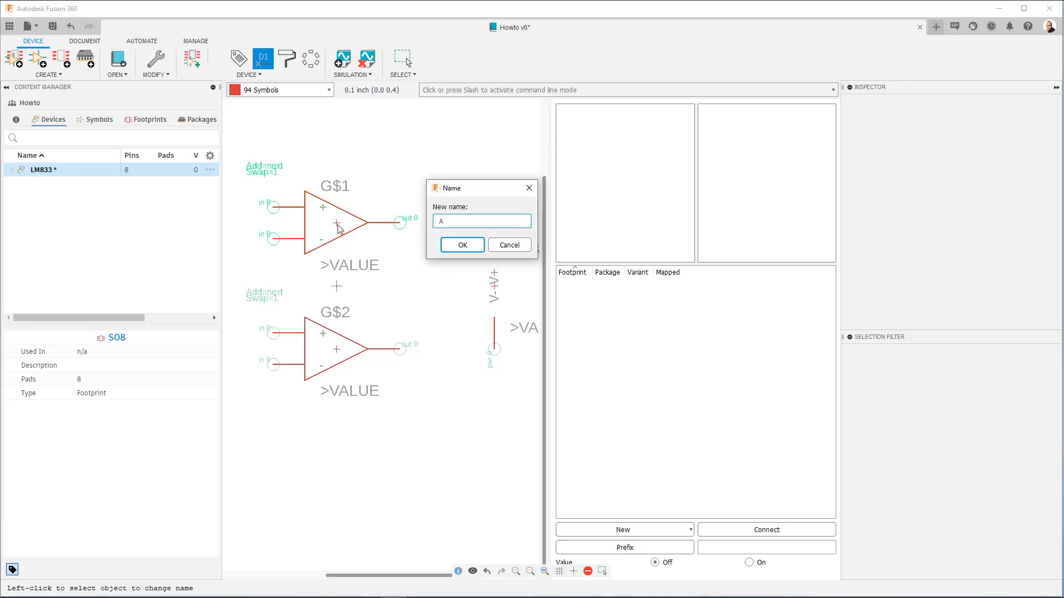
left_click(462, 245)
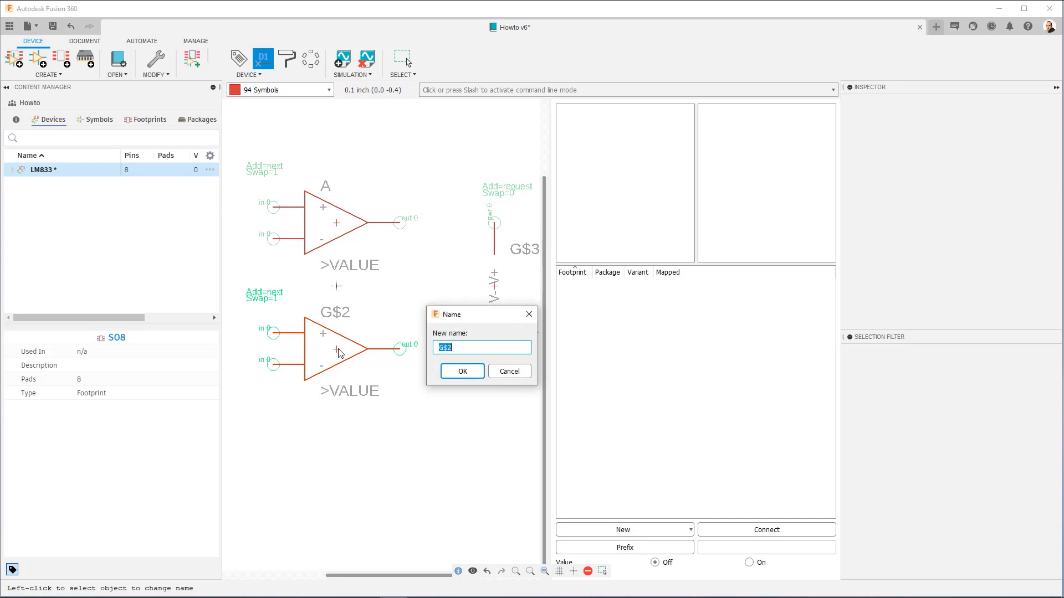
type("B")
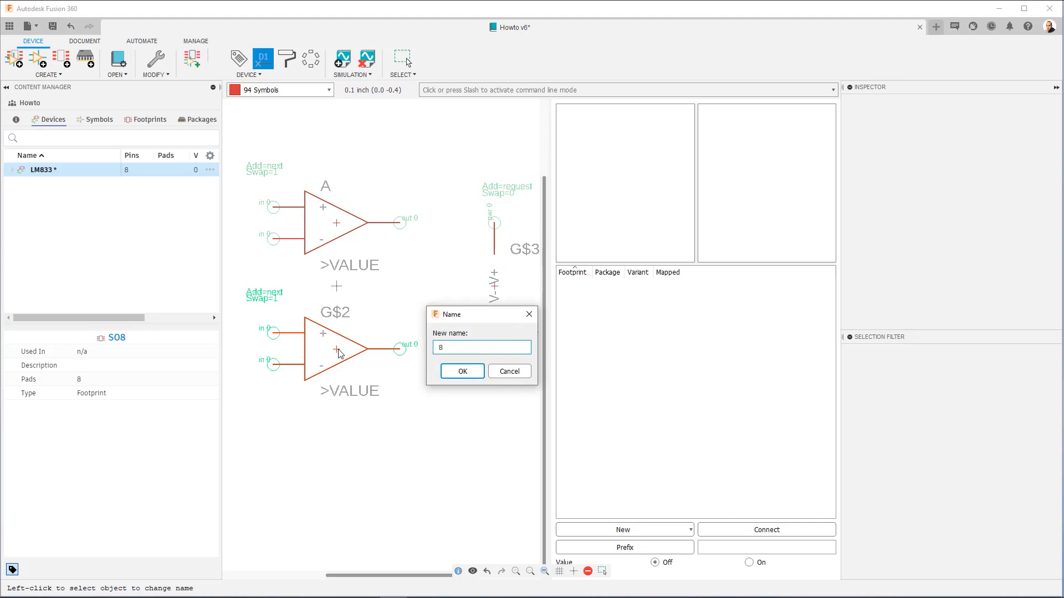
left_click(461, 371)
type("P")
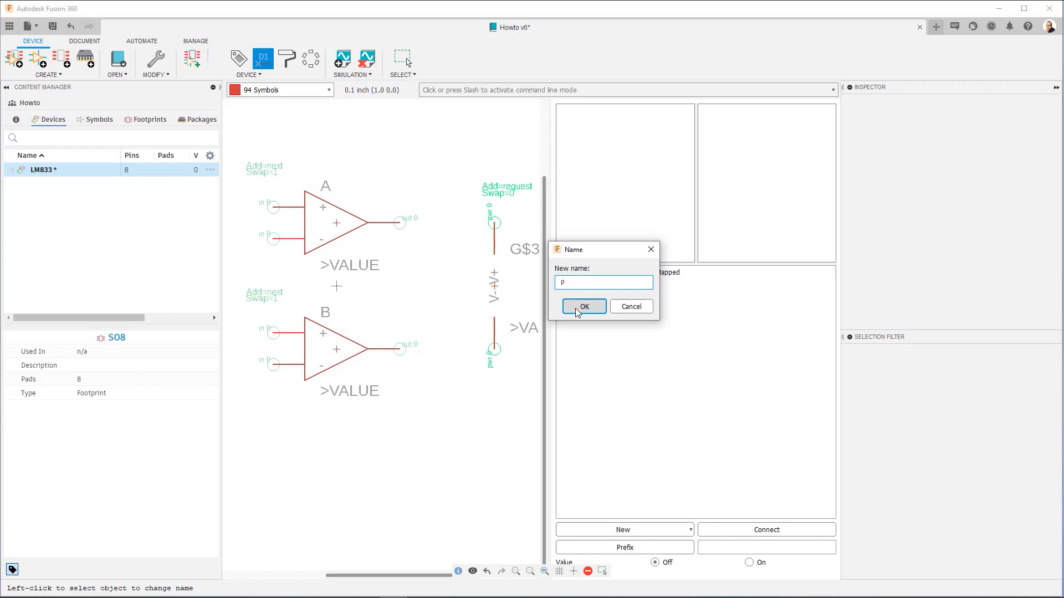
left_click(582, 306)
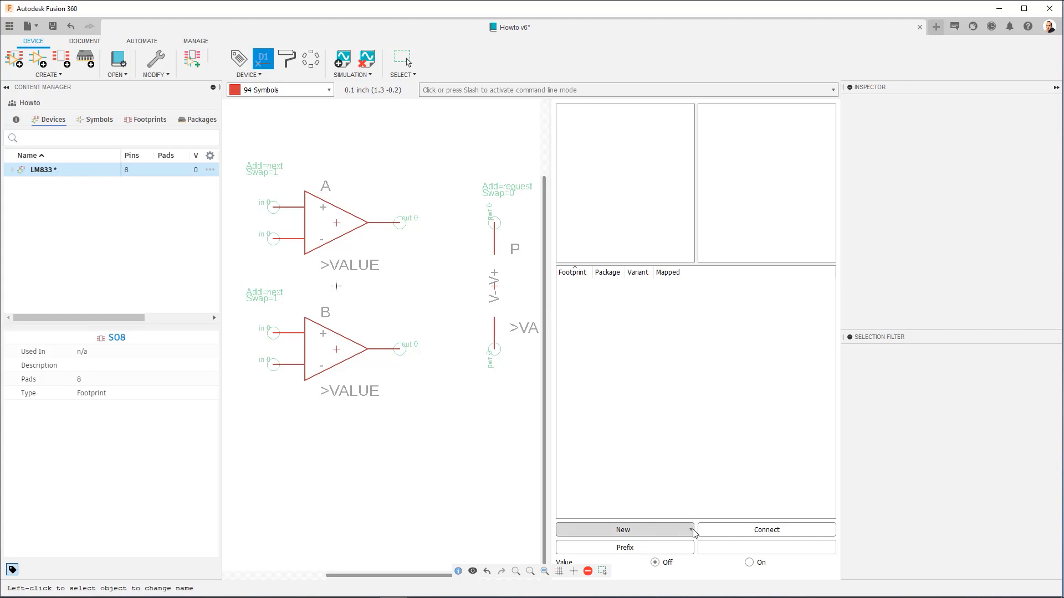
Add a local package variant using the SOIC127P599X265-8N footprint
left_click(691, 530)
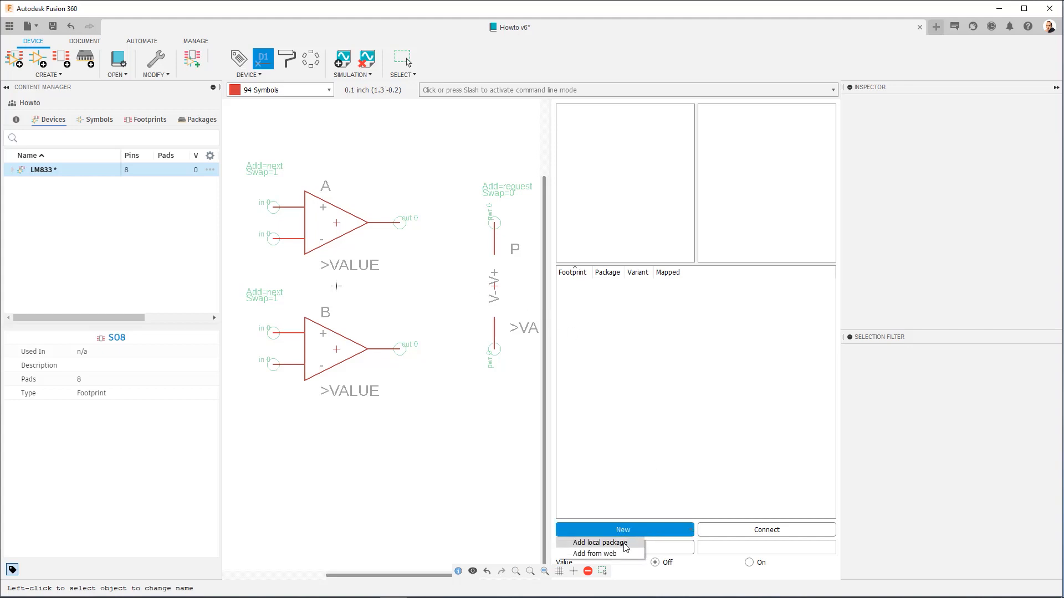
left_click(598, 543)
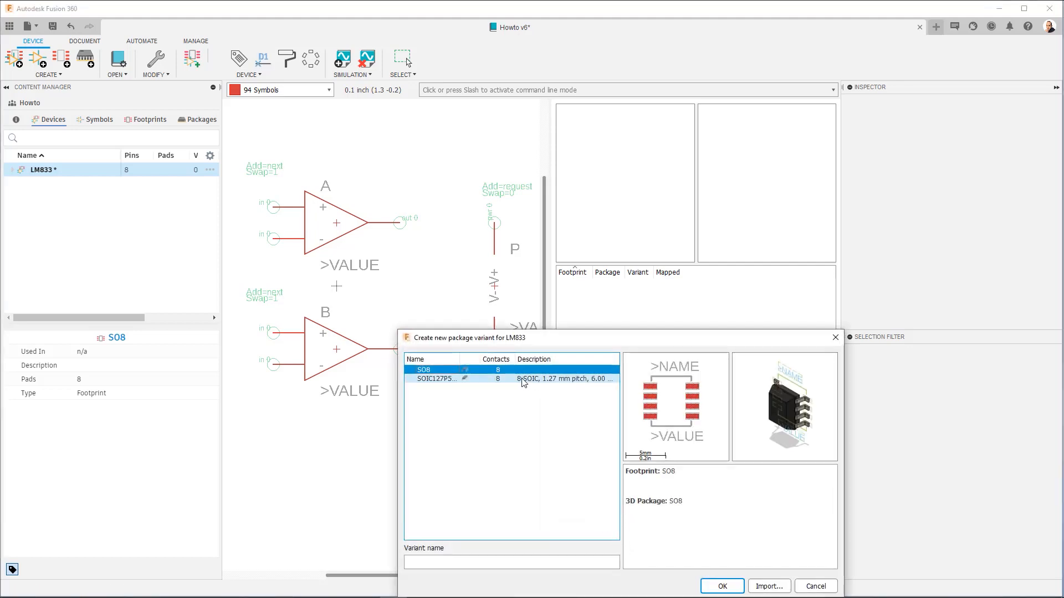
mouse_move(440, 383)
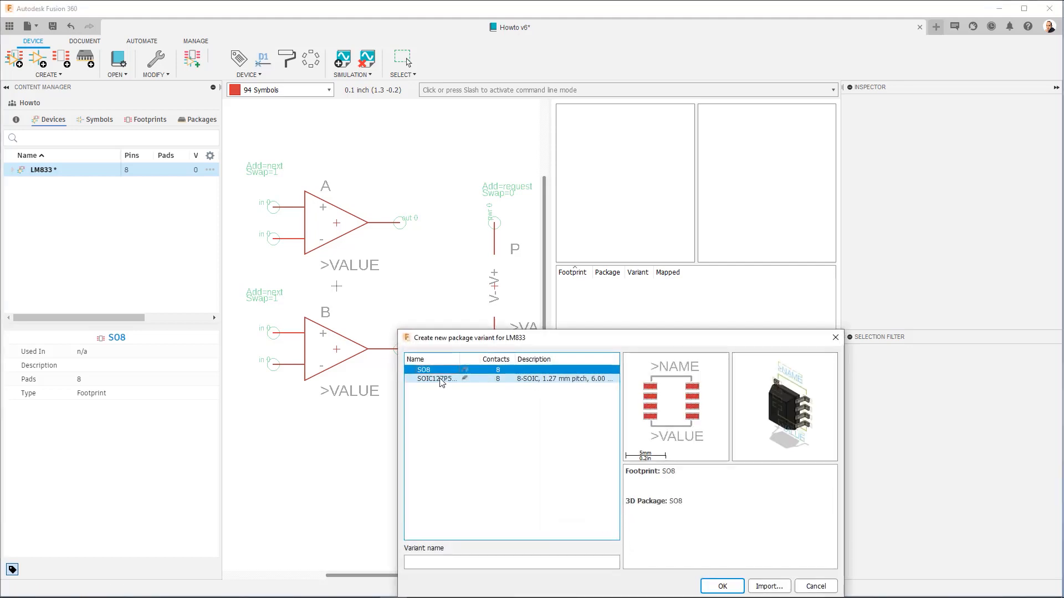
left_click(435, 378)
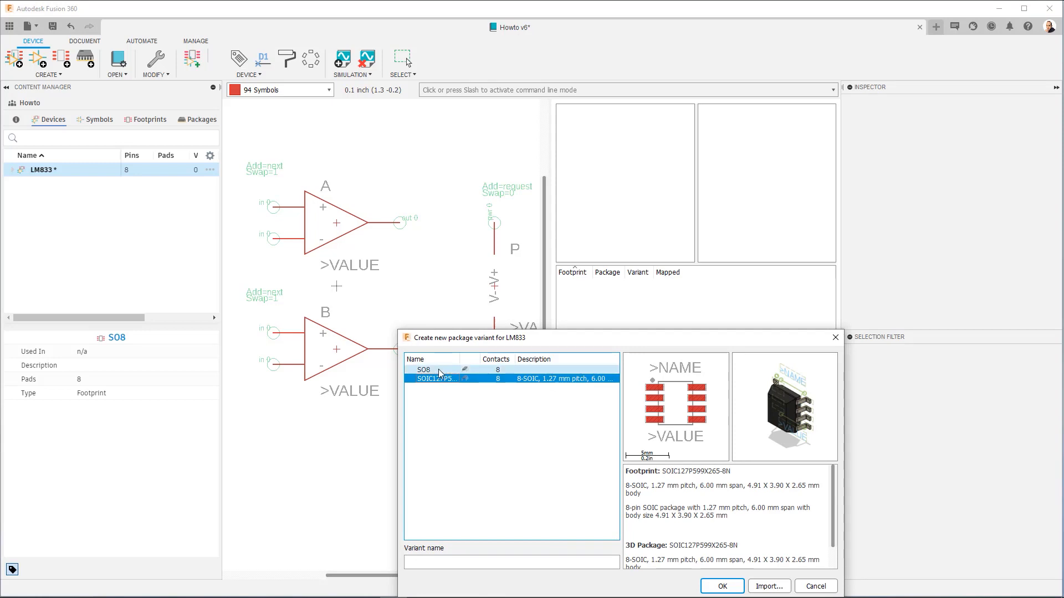
left_click(435, 379)
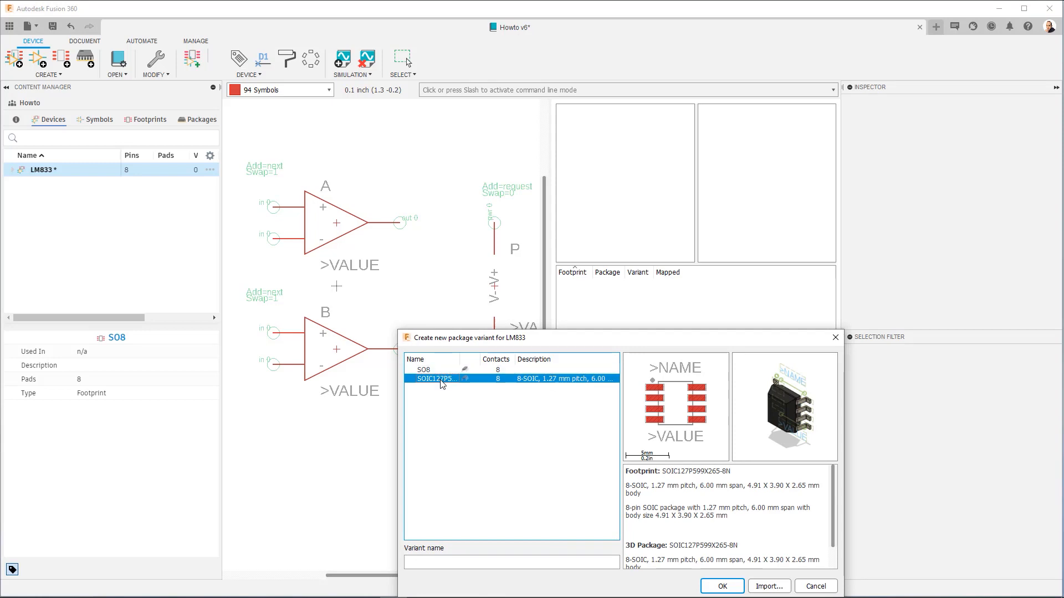
left_click(720, 586)
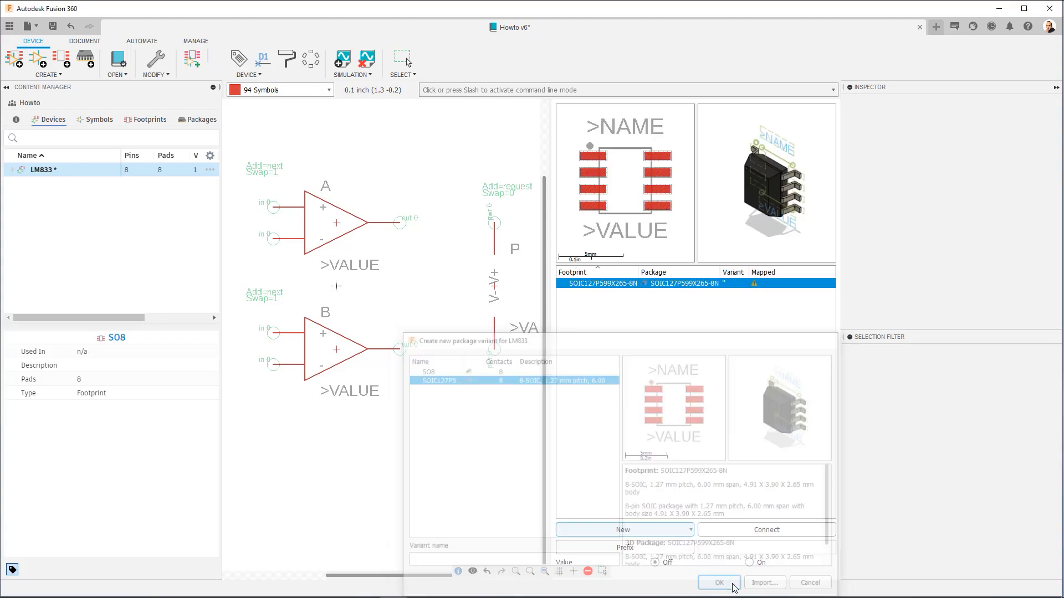
left_click(719, 583)
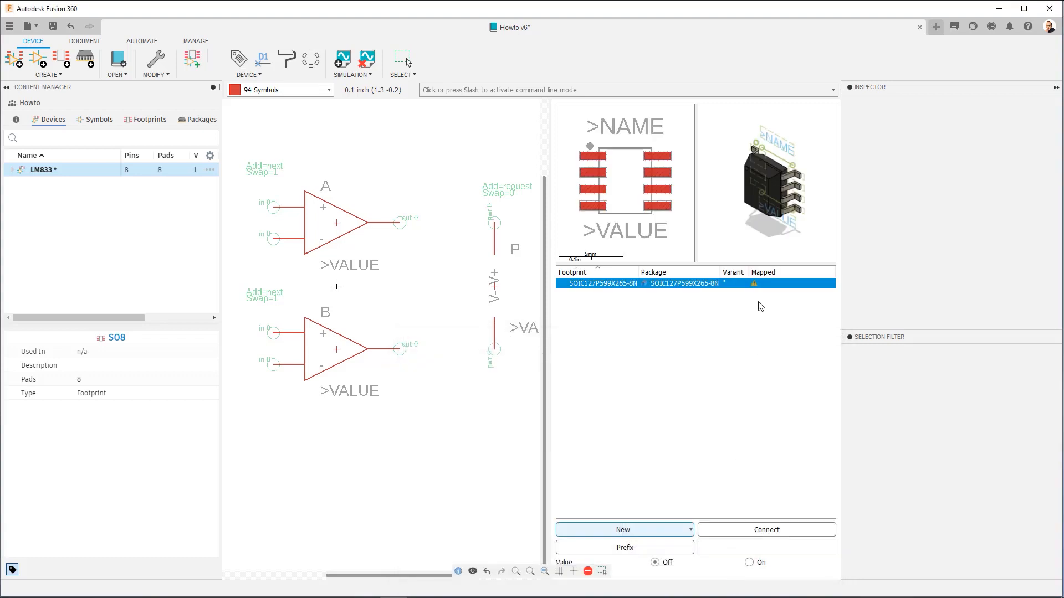
mouse_move(756, 291)
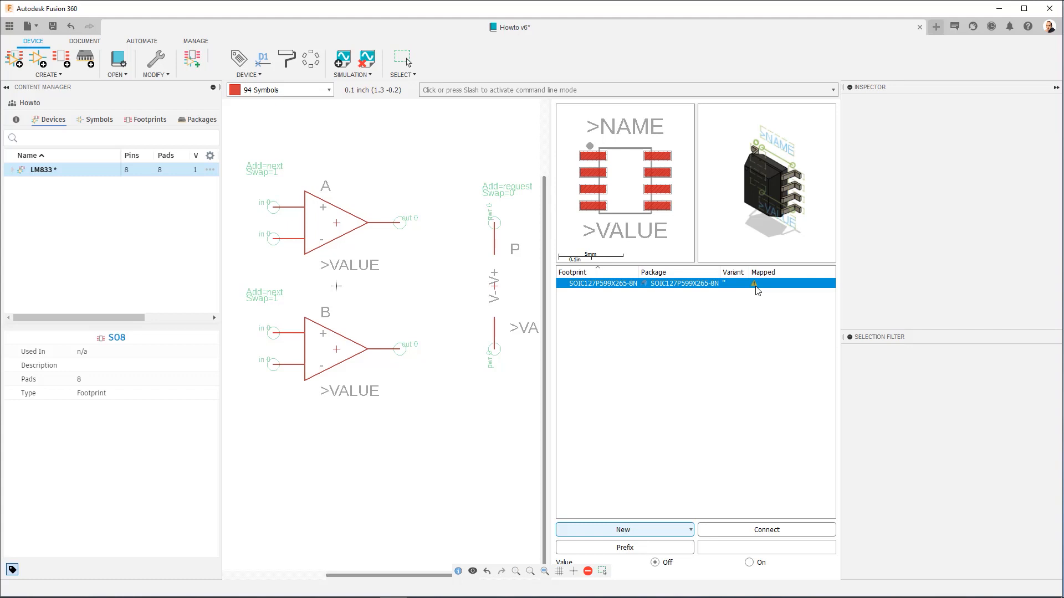
mouse_move(753, 317)
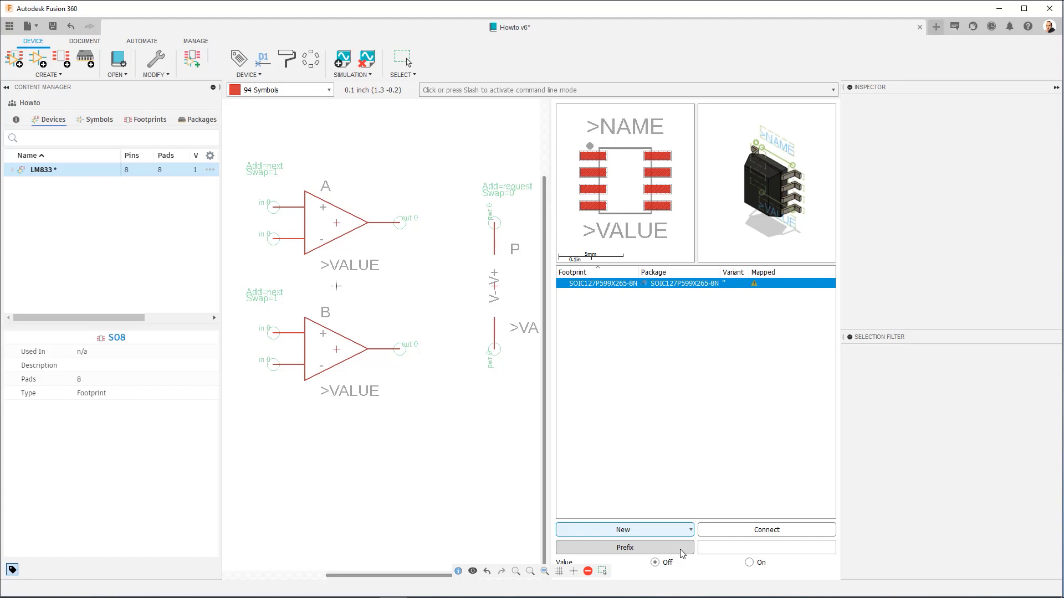
Set the device's reference name prefix to IC
left_click(622, 548)
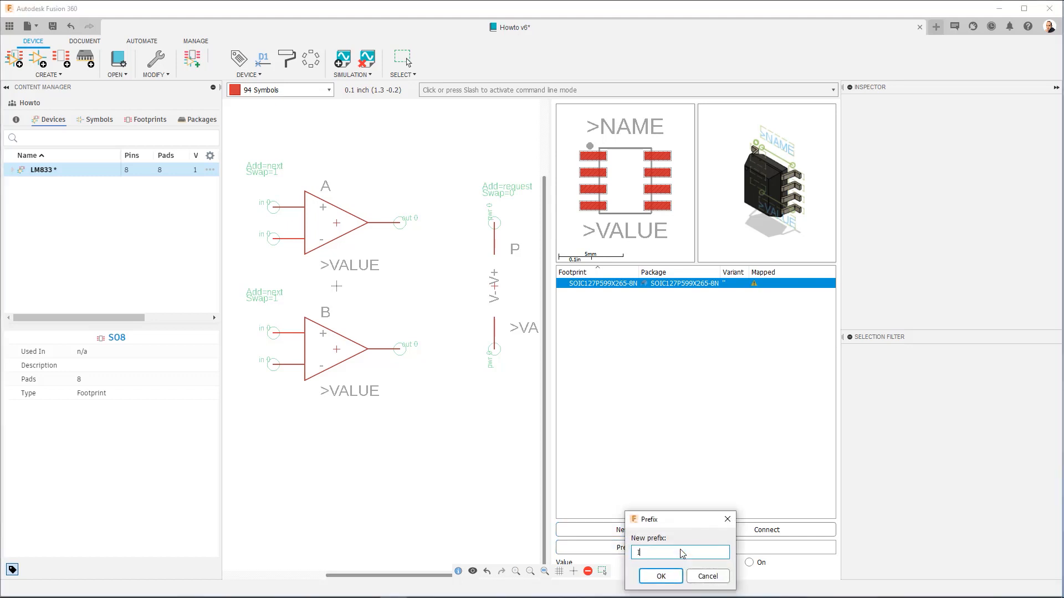
type("C")
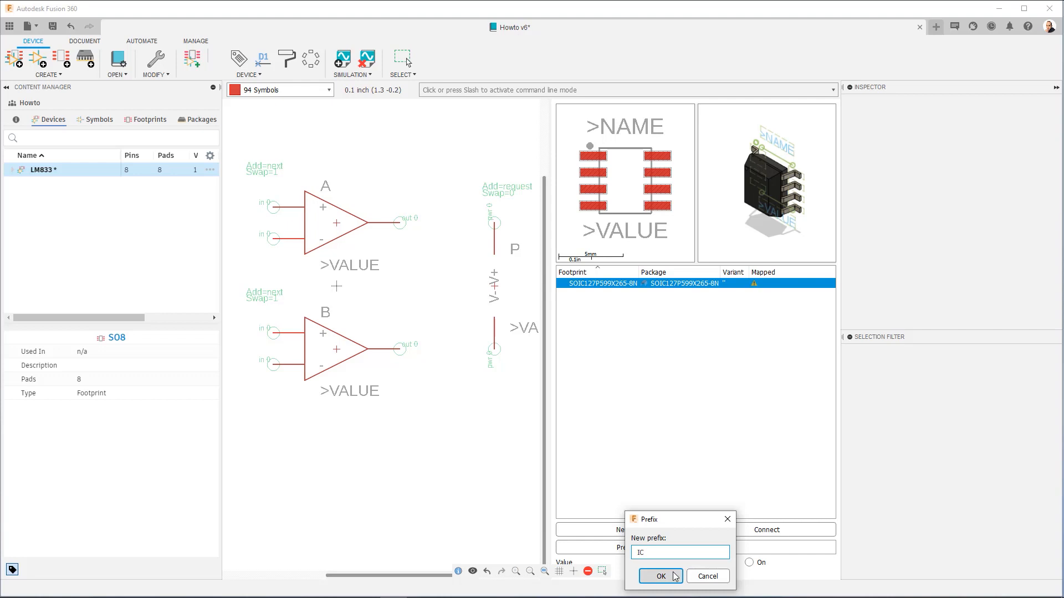
left_click(659, 576)
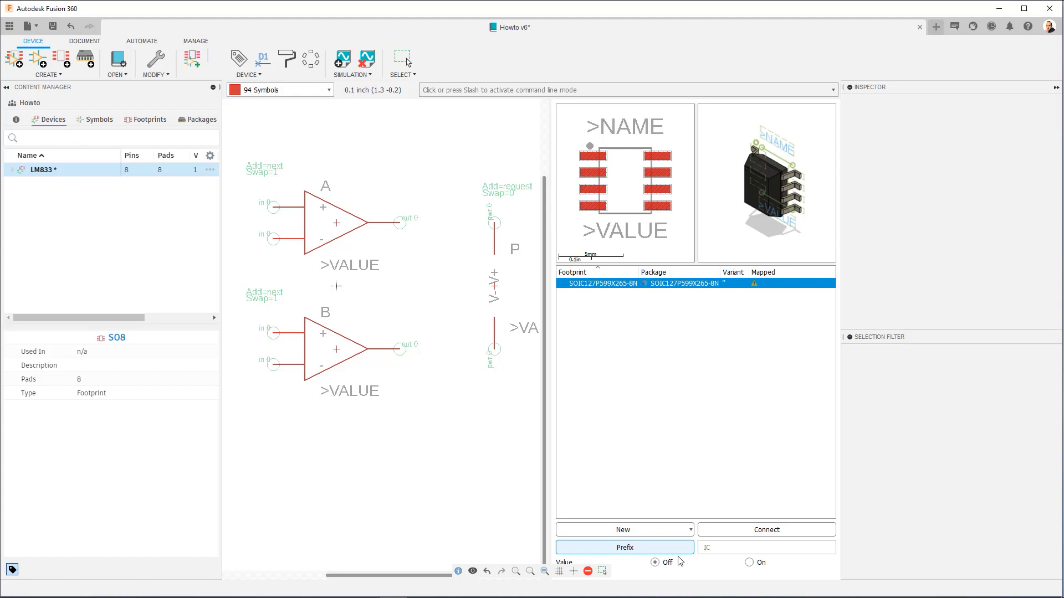
mouse_move(713, 573)
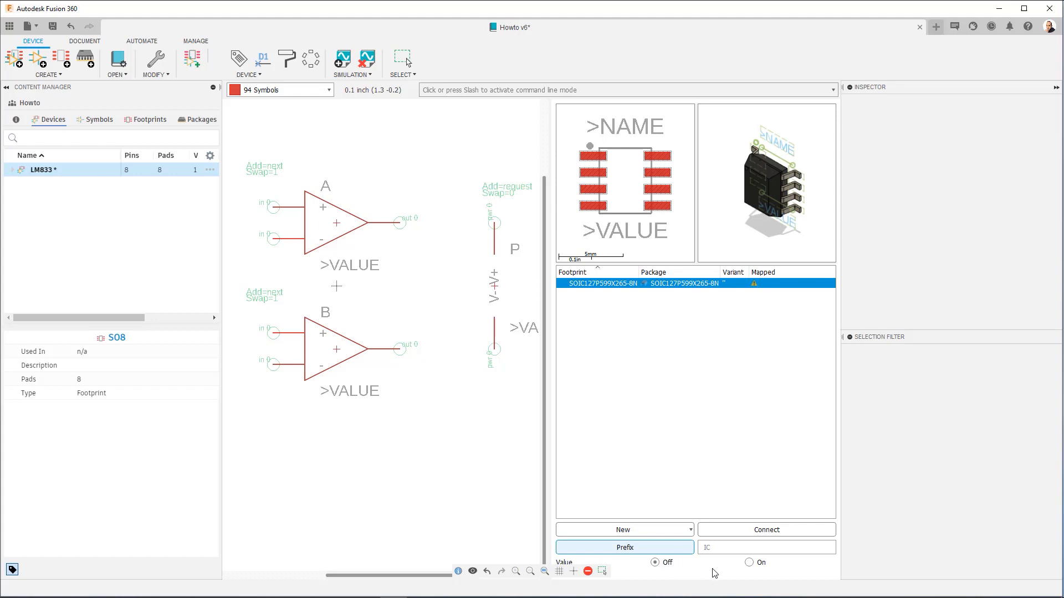
mouse_move(746, 569)
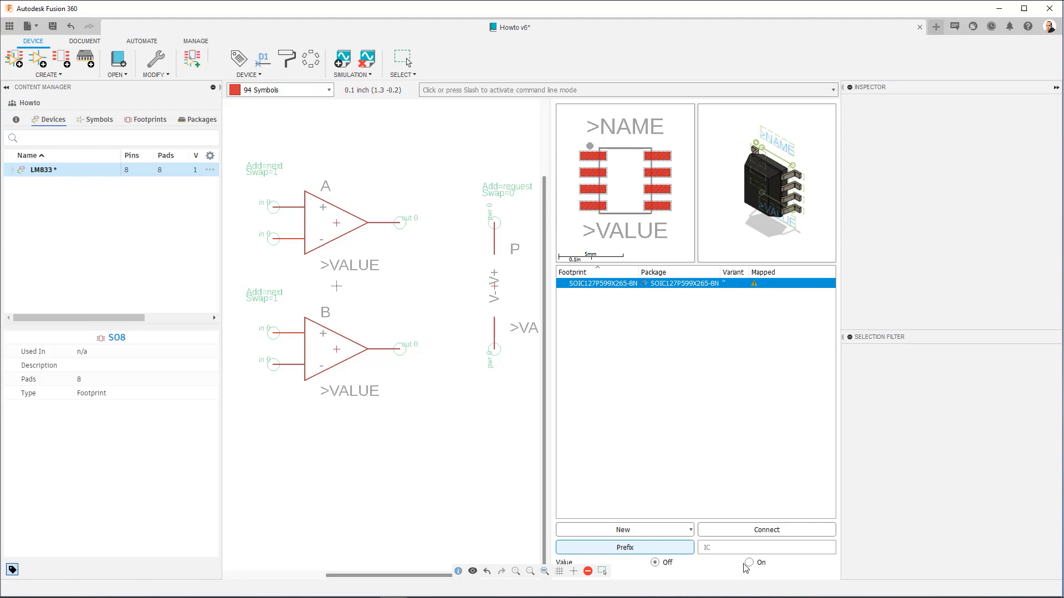
Apply the pending edits so LM833 is no longer marked modified
left_click(653, 562)
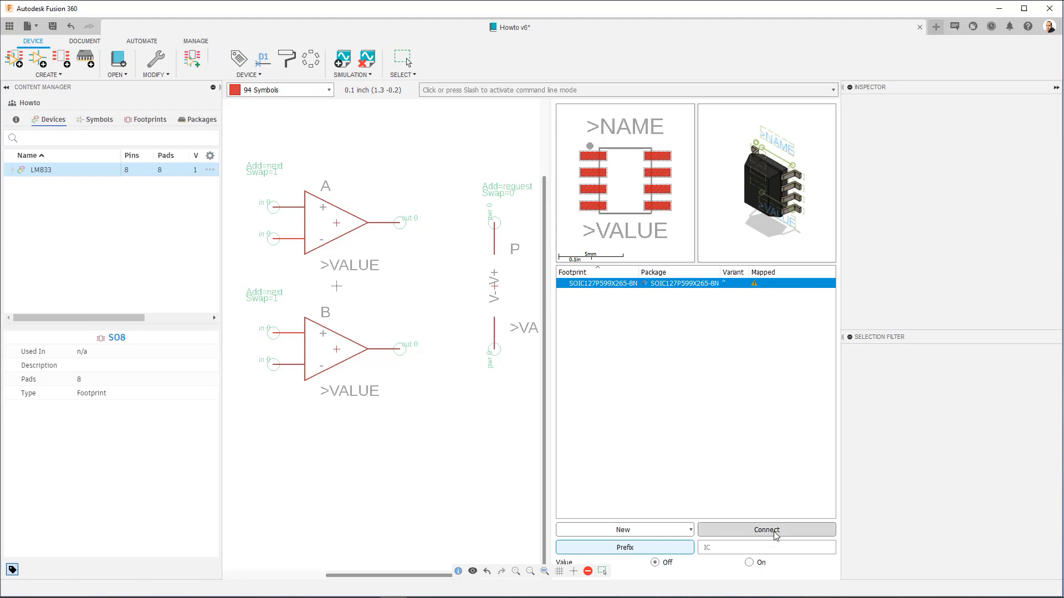
Bring up the Connect pin-to-pad mapping for the SOIC variant
left_click(766, 530)
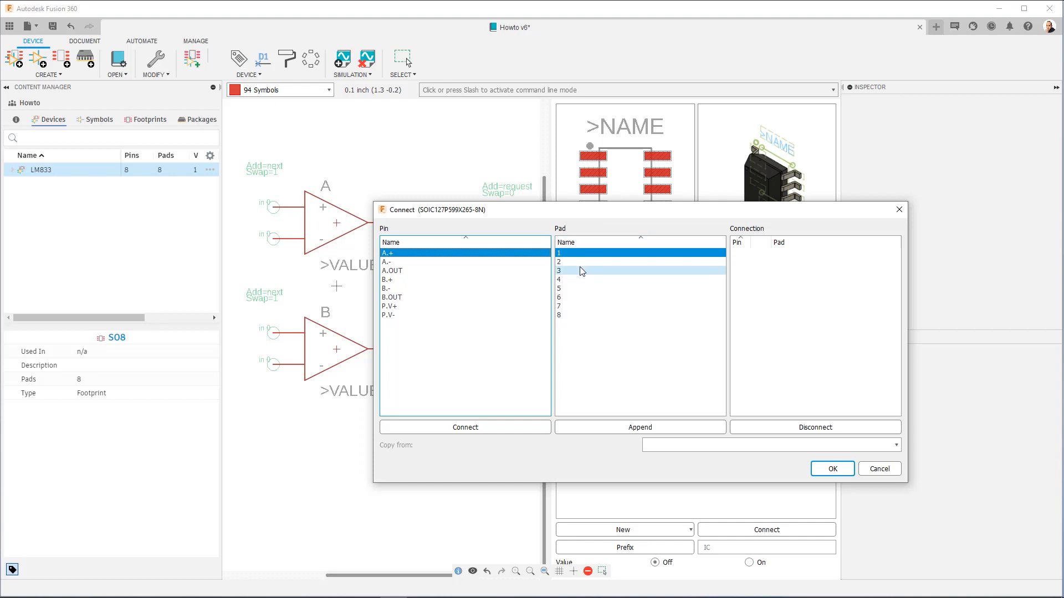
Map pin A.+ to pads 1, 2 and 3, and pin A.OUT to pad 4
left_click(570, 262)
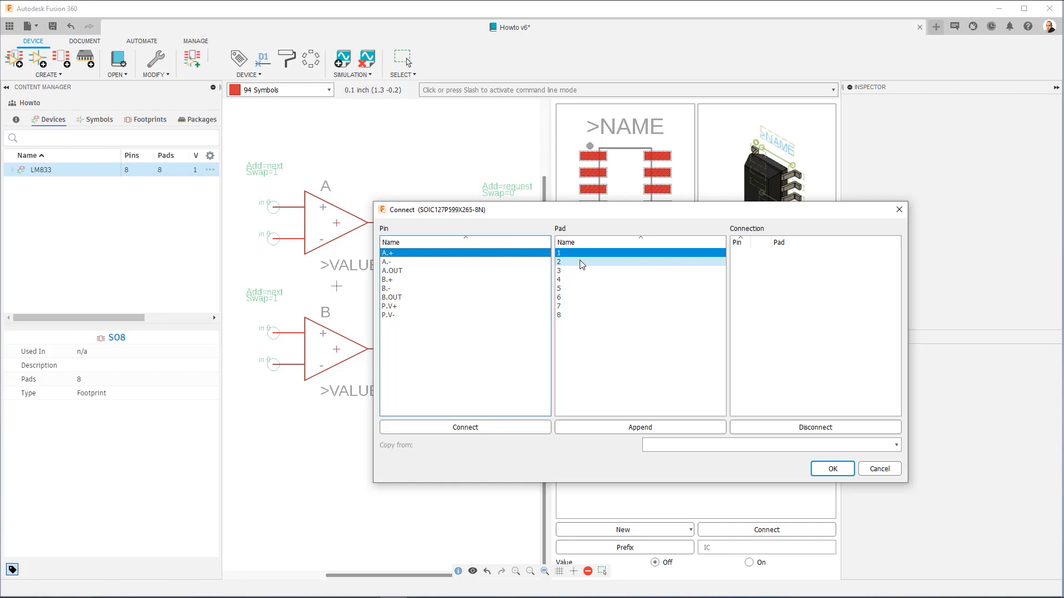
mouse_move(577, 271)
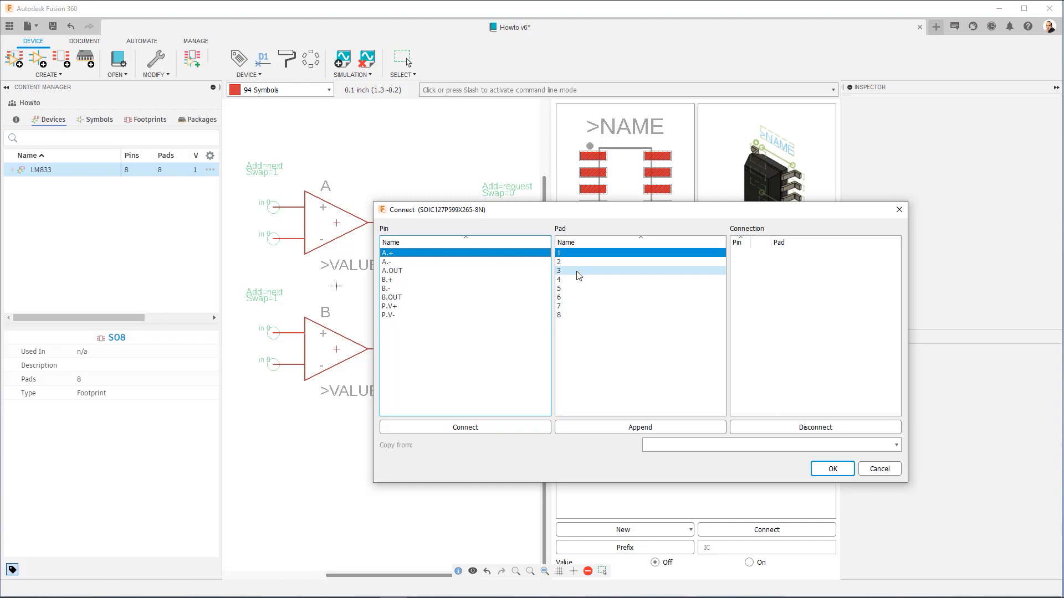
left_click(559, 261)
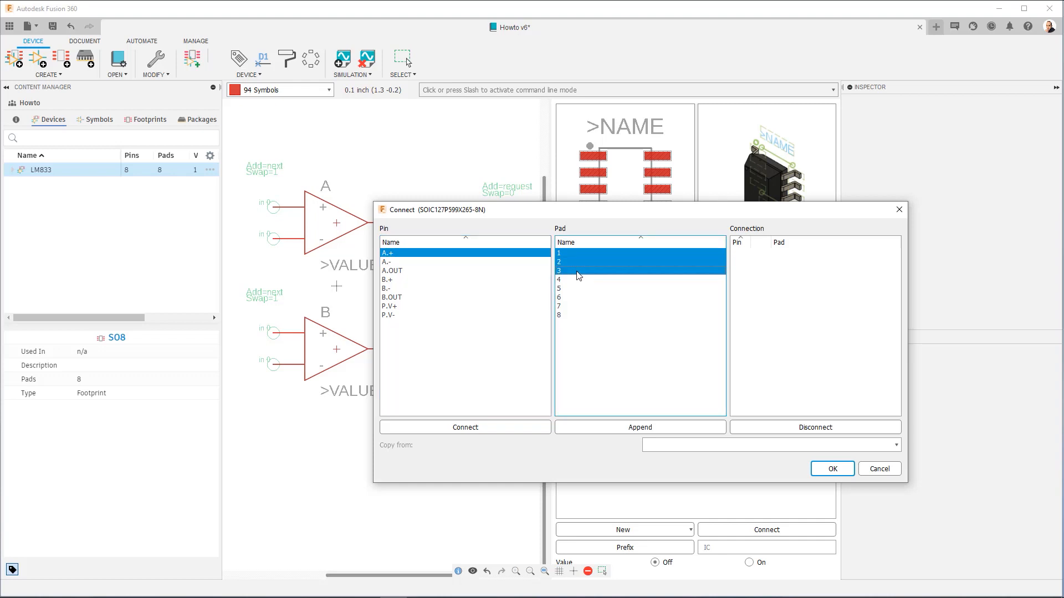
mouse_move(420, 253)
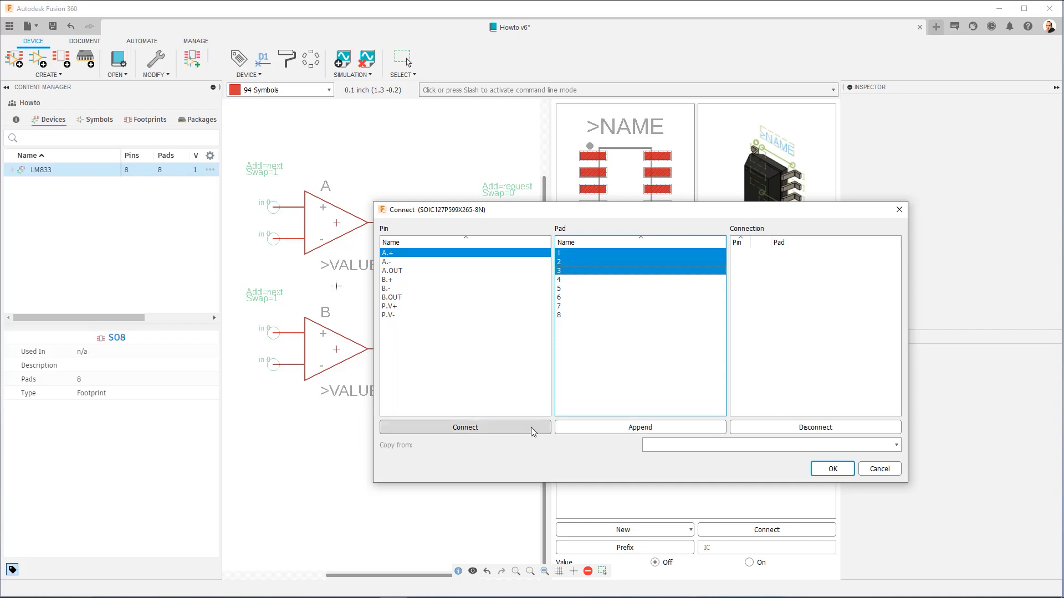
left_click(465, 427)
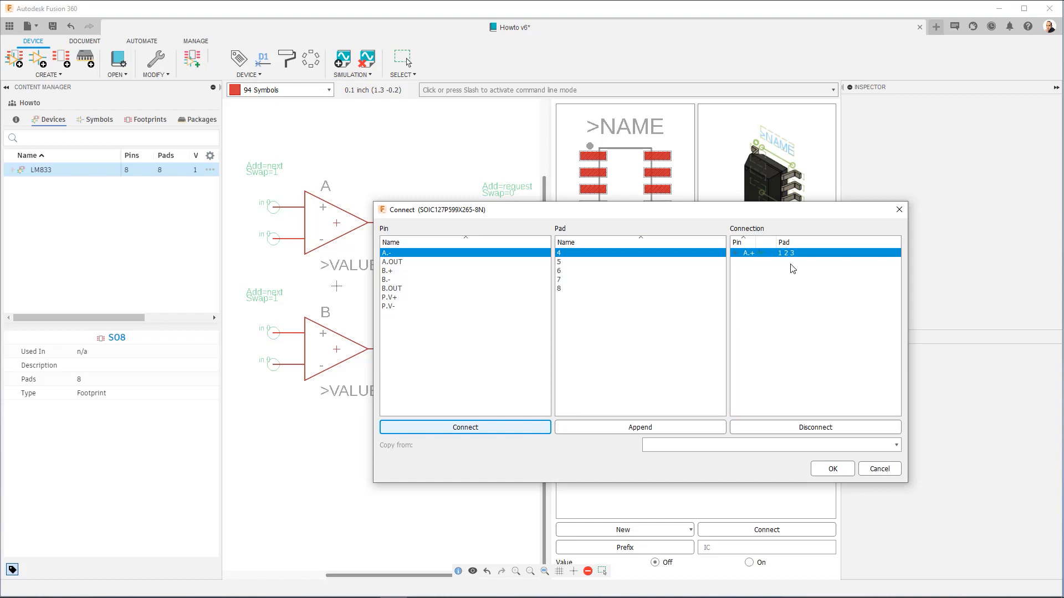
mouse_move(777, 259)
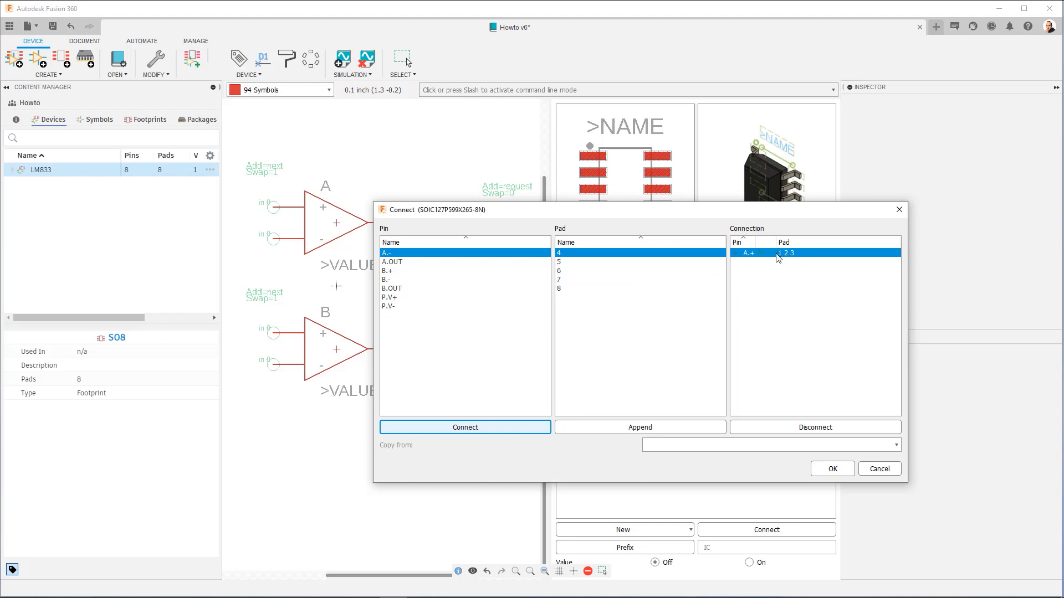
mouse_move(761, 257)
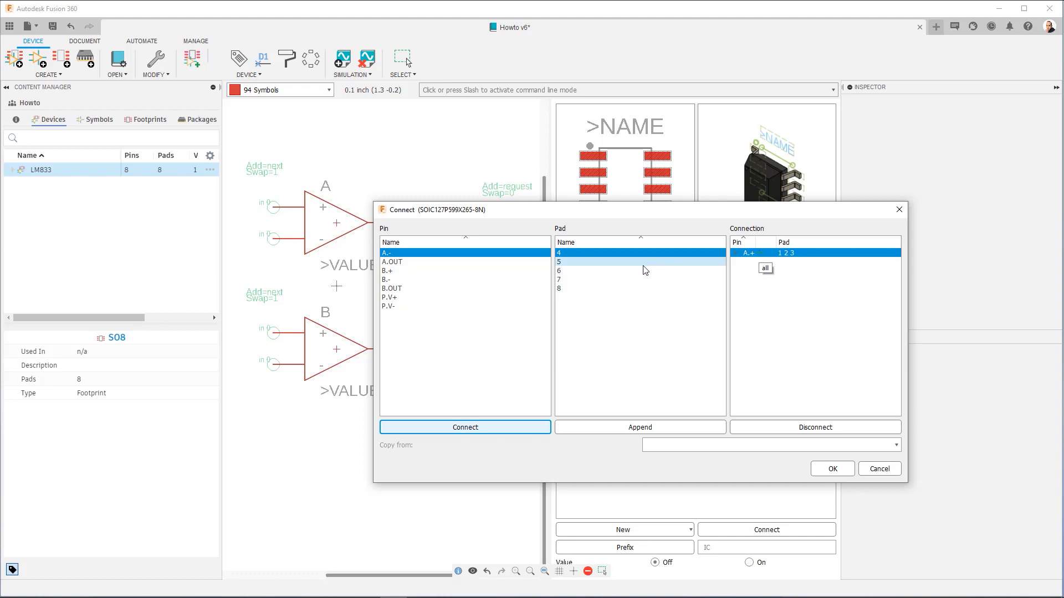
left_click(463, 262)
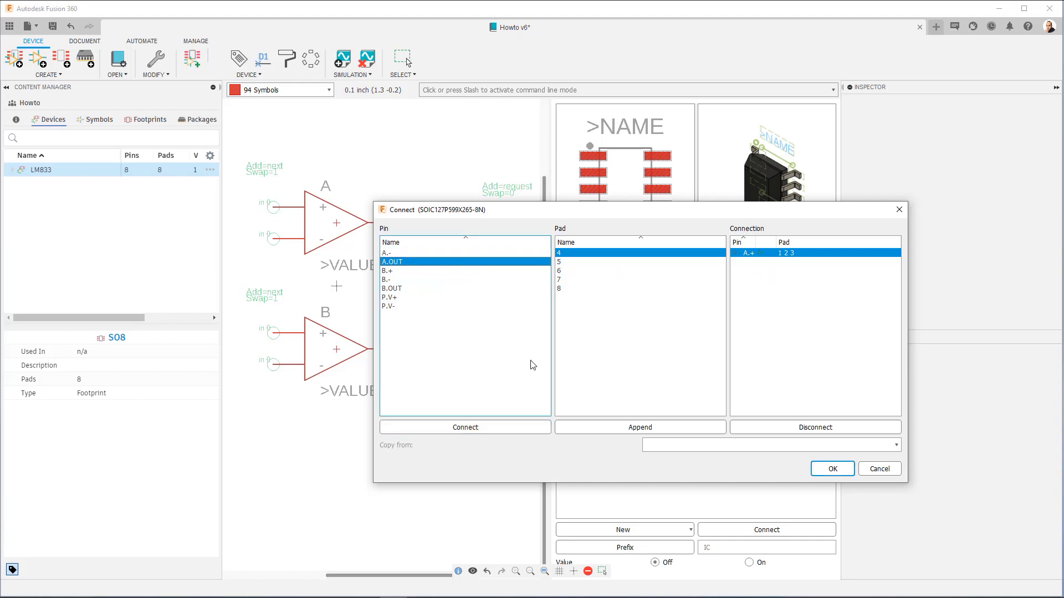
left_click(465, 426)
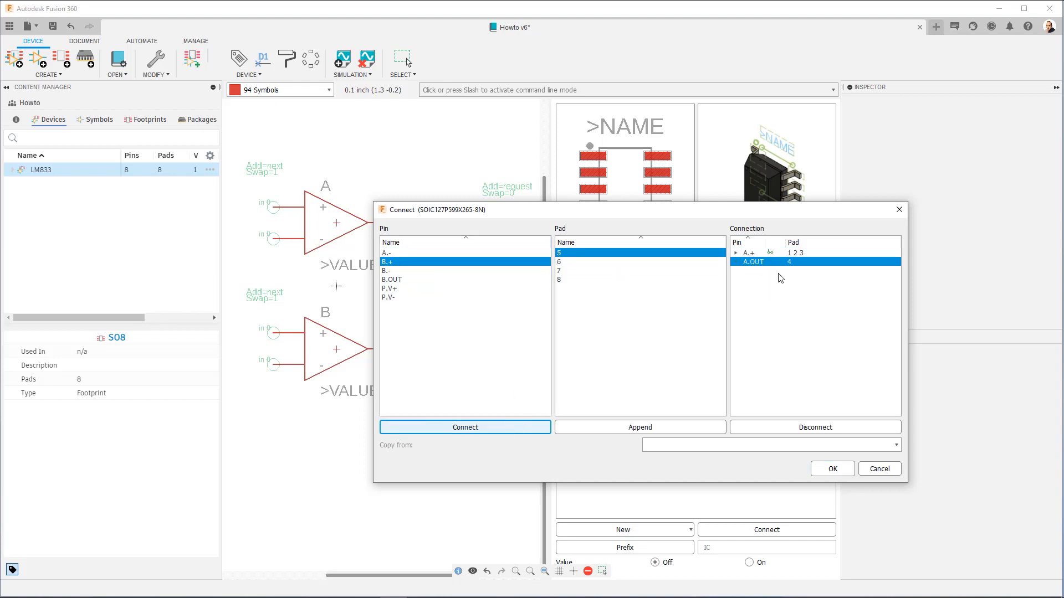
Toggle the all/any pad requirement on the A.+ connection entry
left_click(780, 252)
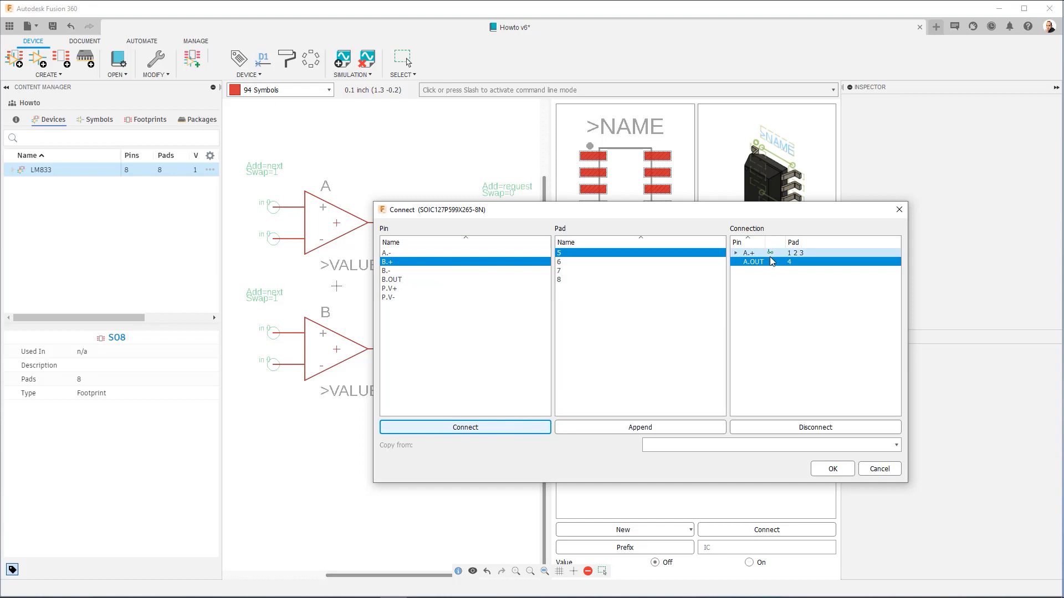
mouse_move(770, 261)
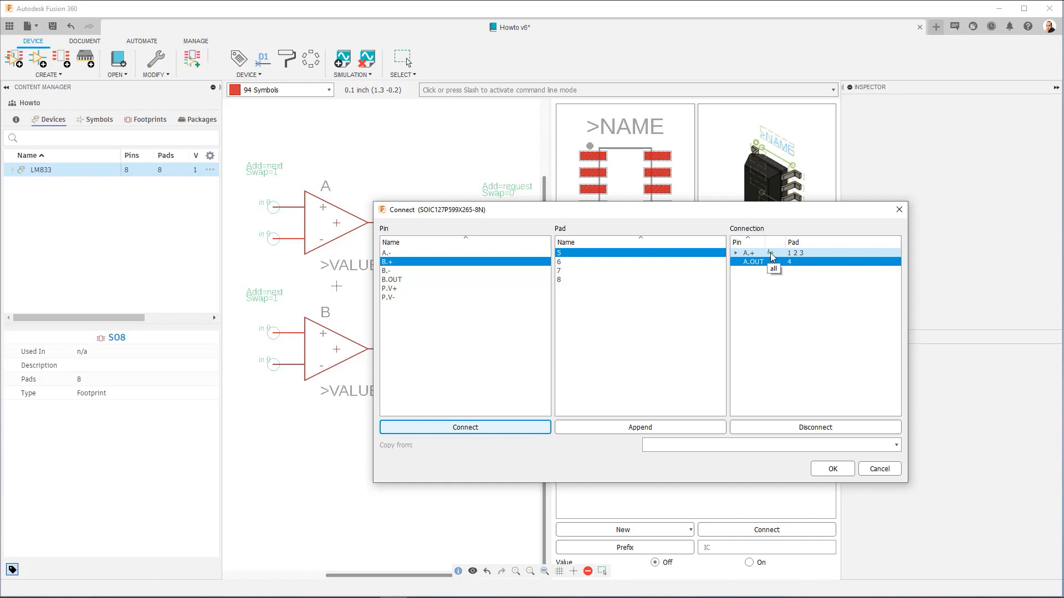
mouse_move(776, 260)
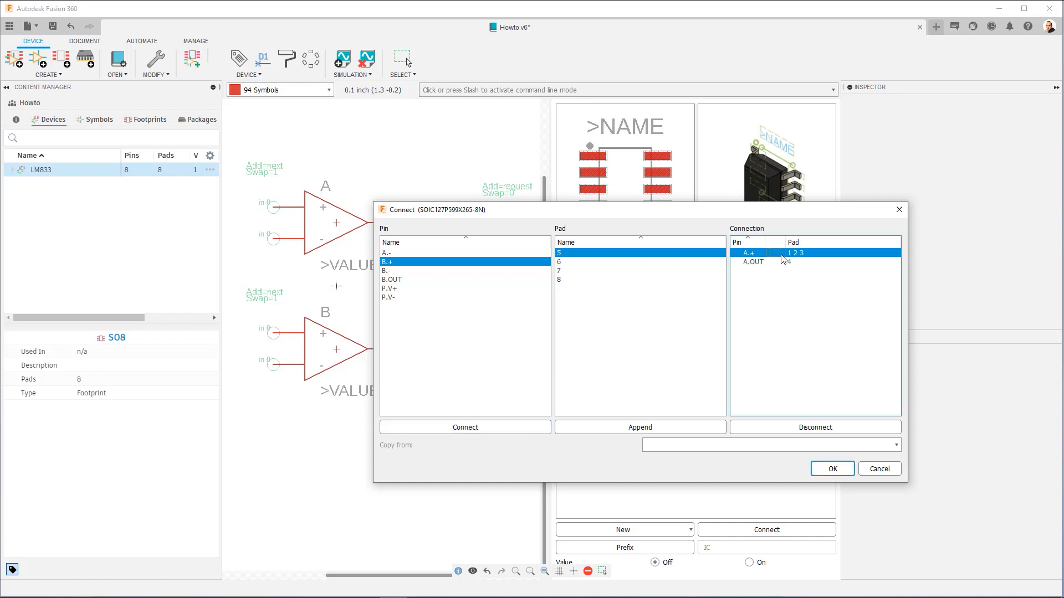
left_click(753, 262)
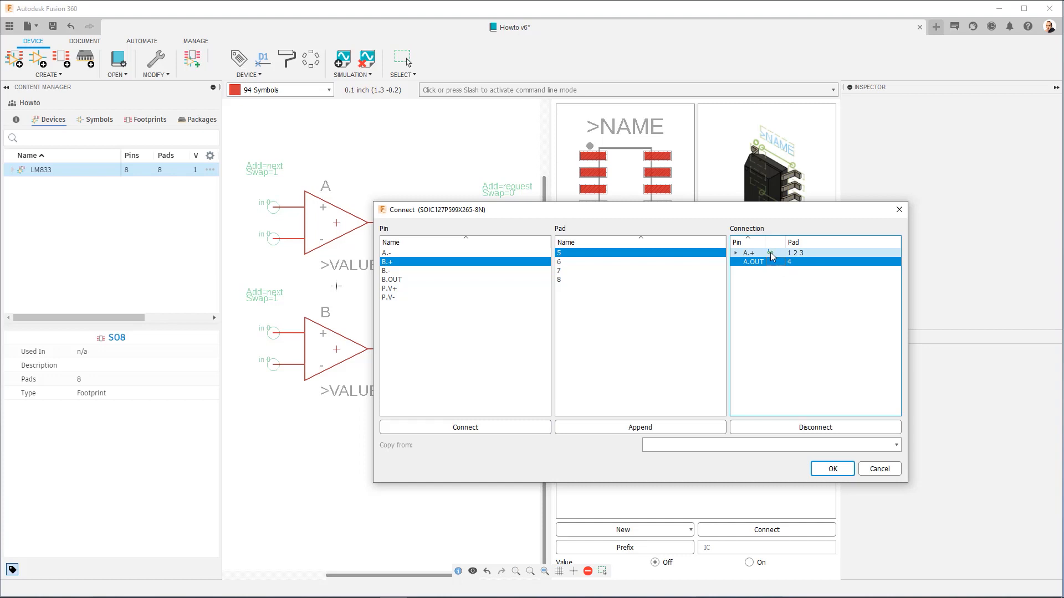
mouse_move(771, 260)
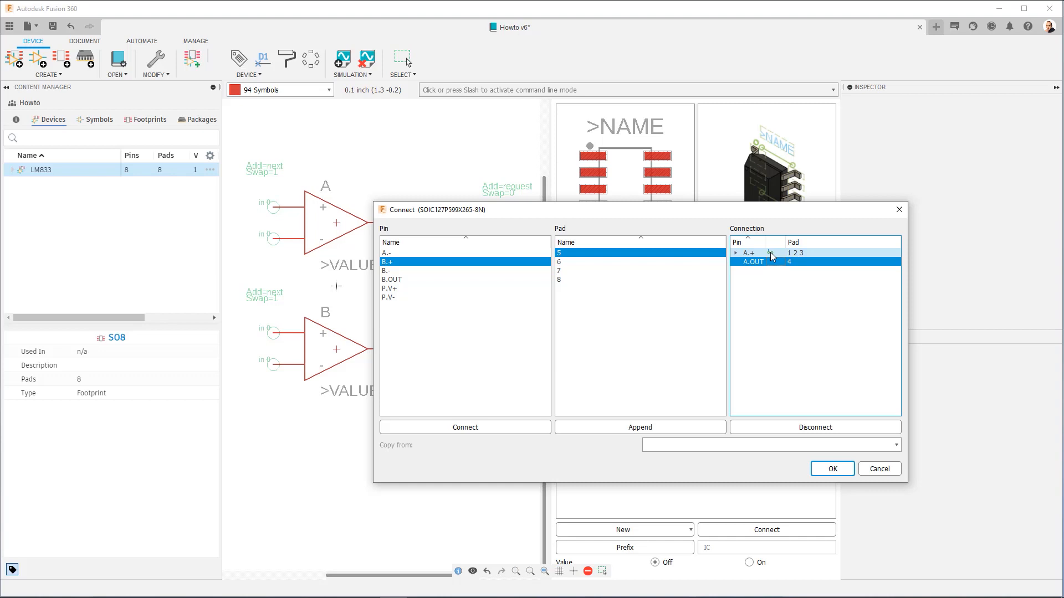
mouse_move(769, 255)
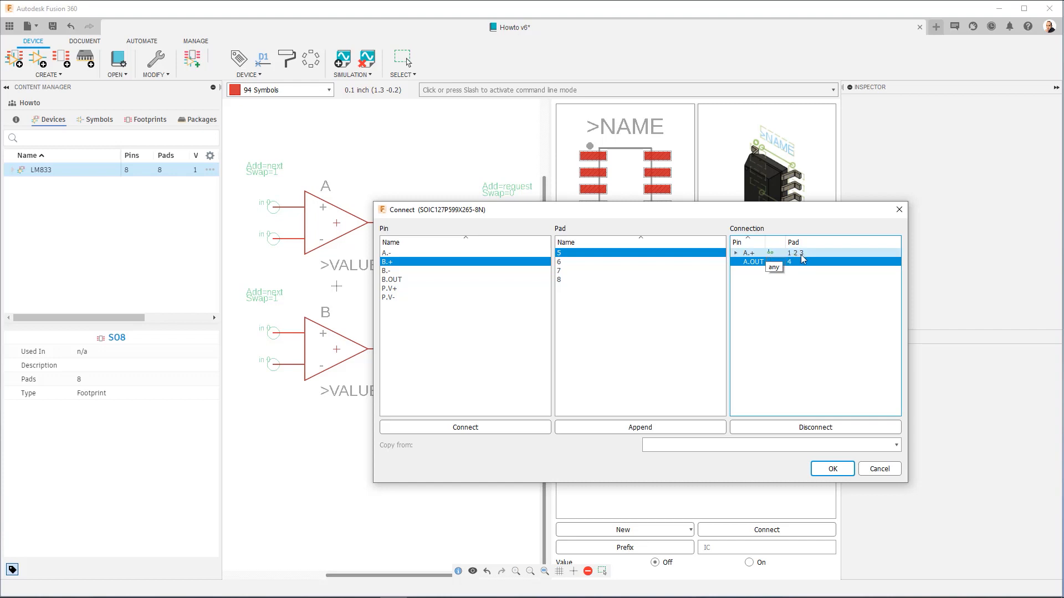
mouse_move(794, 257)
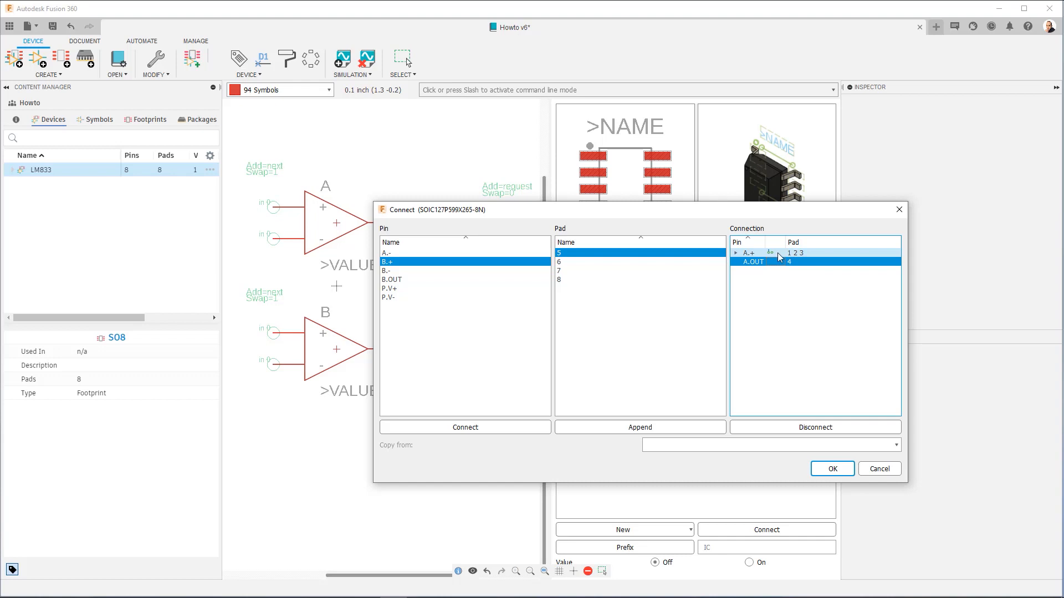
left_click(780, 253)
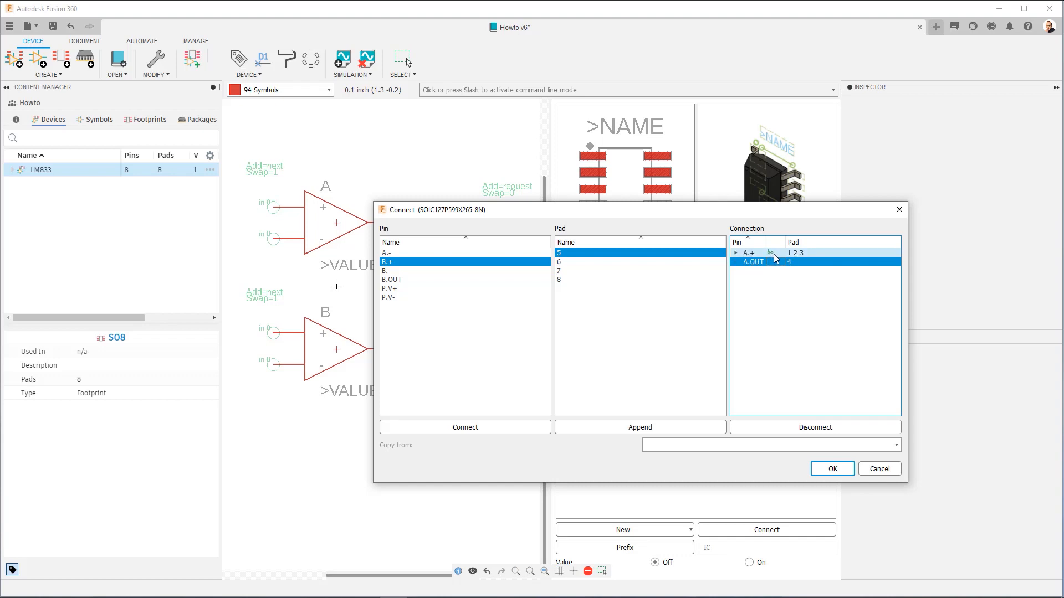
mouse_move(774, 261)
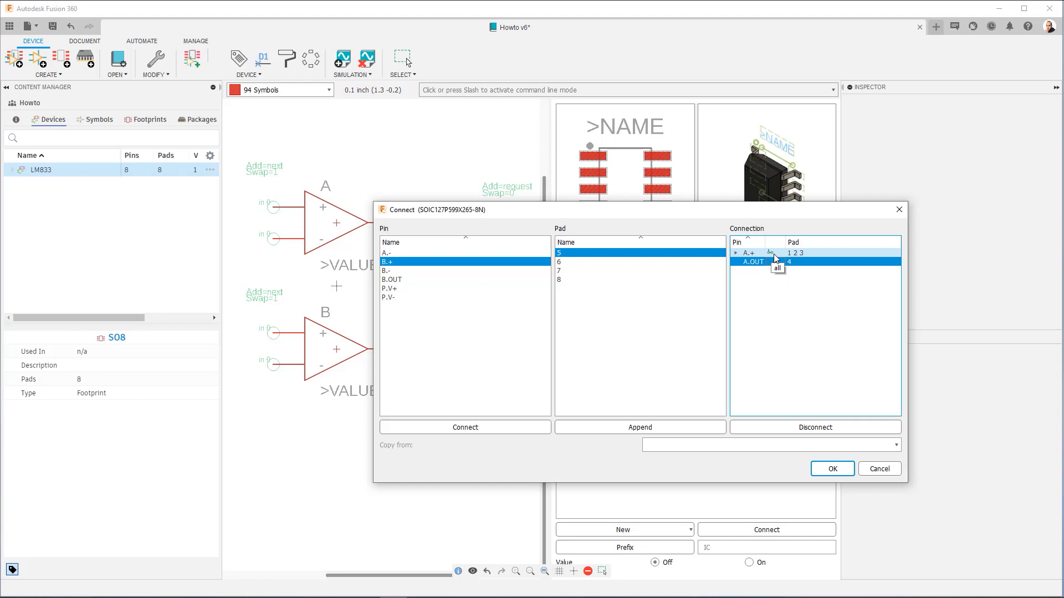
mouse_move(804, 261)
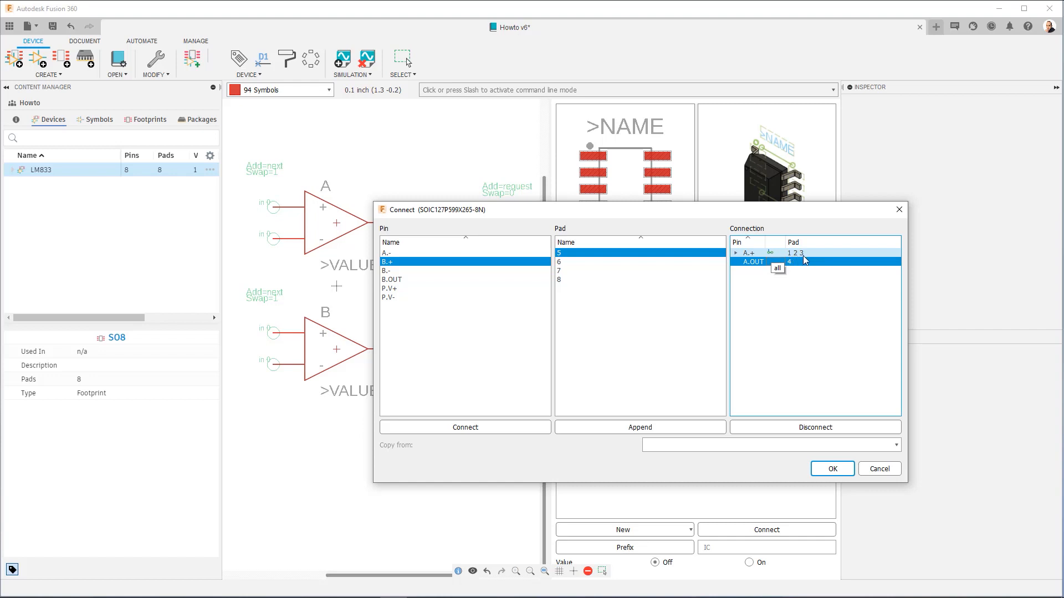
mouse_move(804, 260)
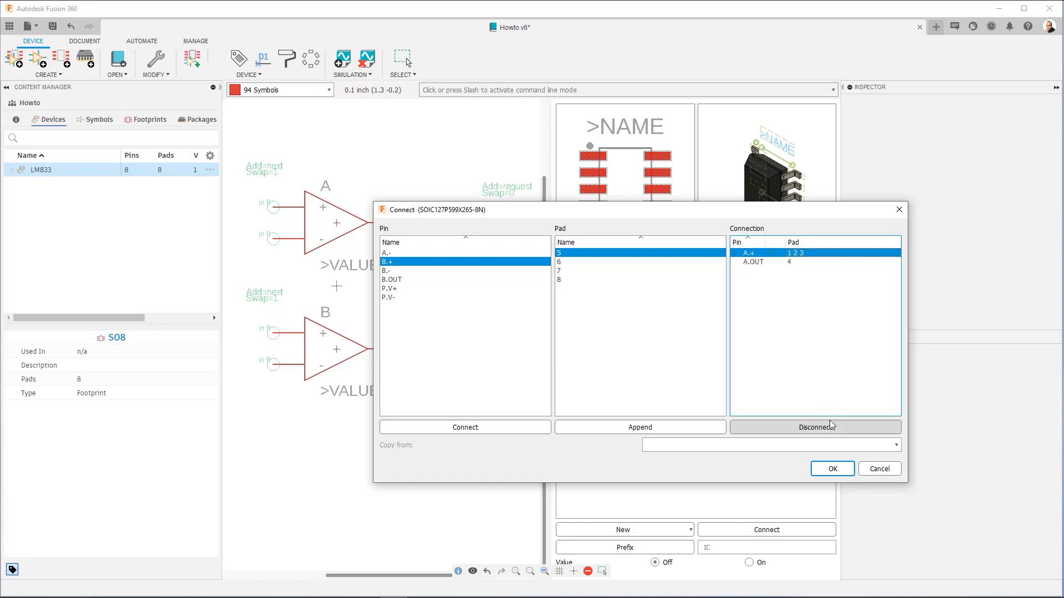
Disconnect the wrong links and reconnect A.+ to pad 3 and the remaining pins to their pads
left_click(814, 427)
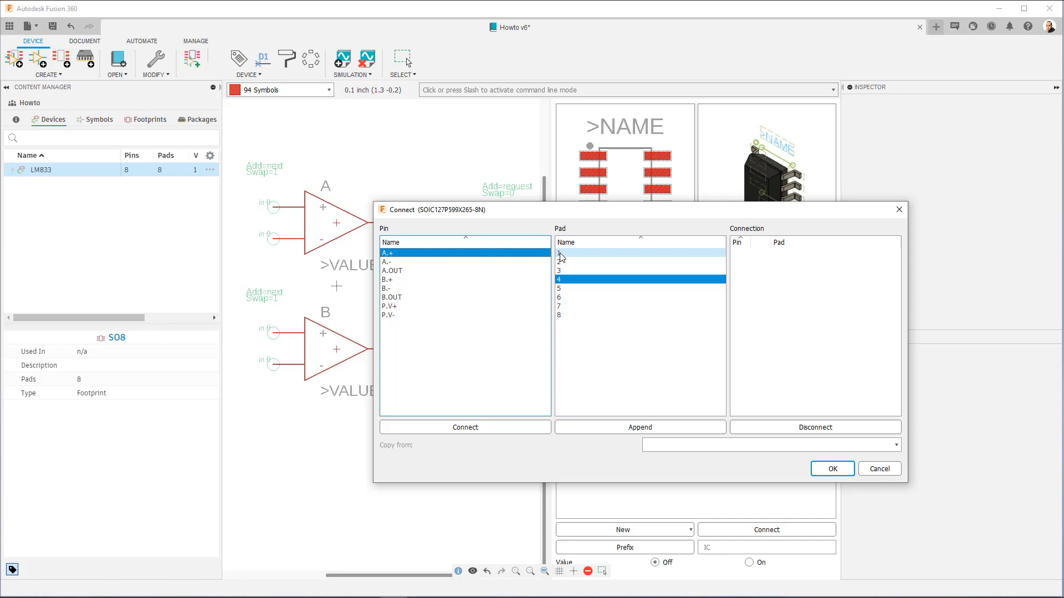
left_click(559, 270)
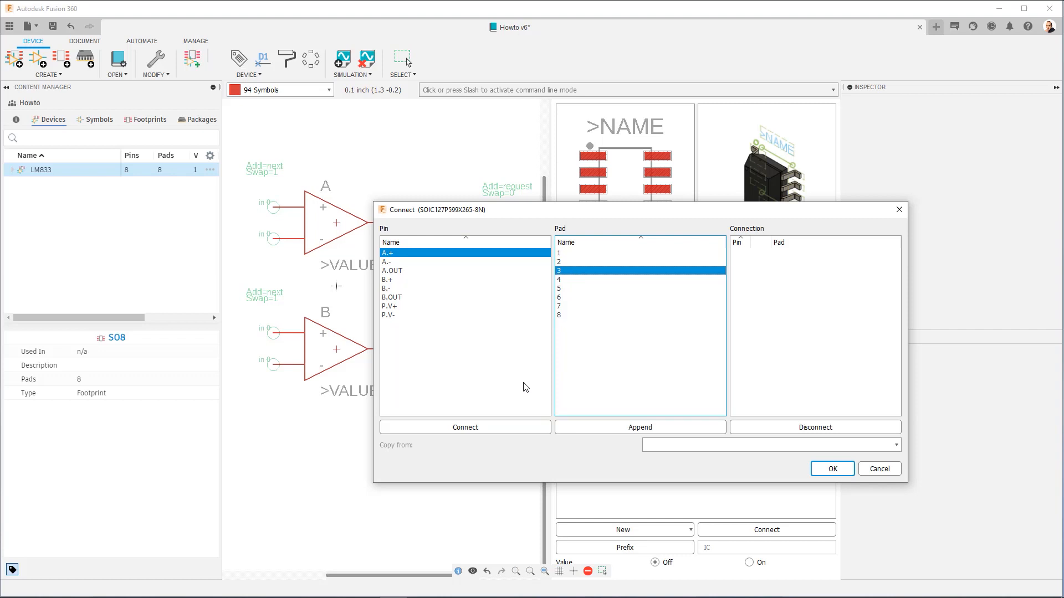
left_click(465, 427)
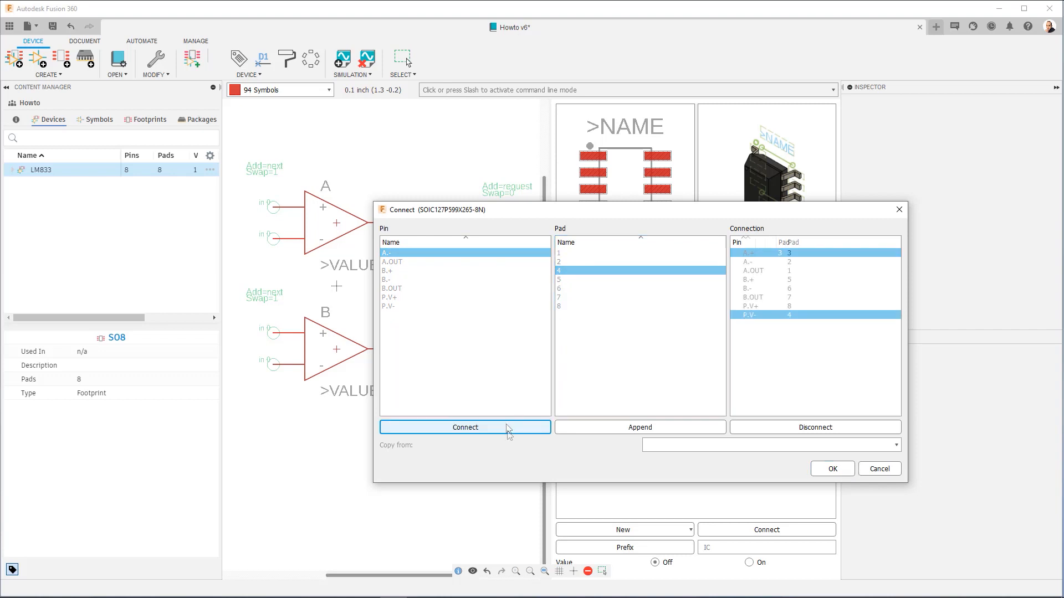
left_click(465, 427)
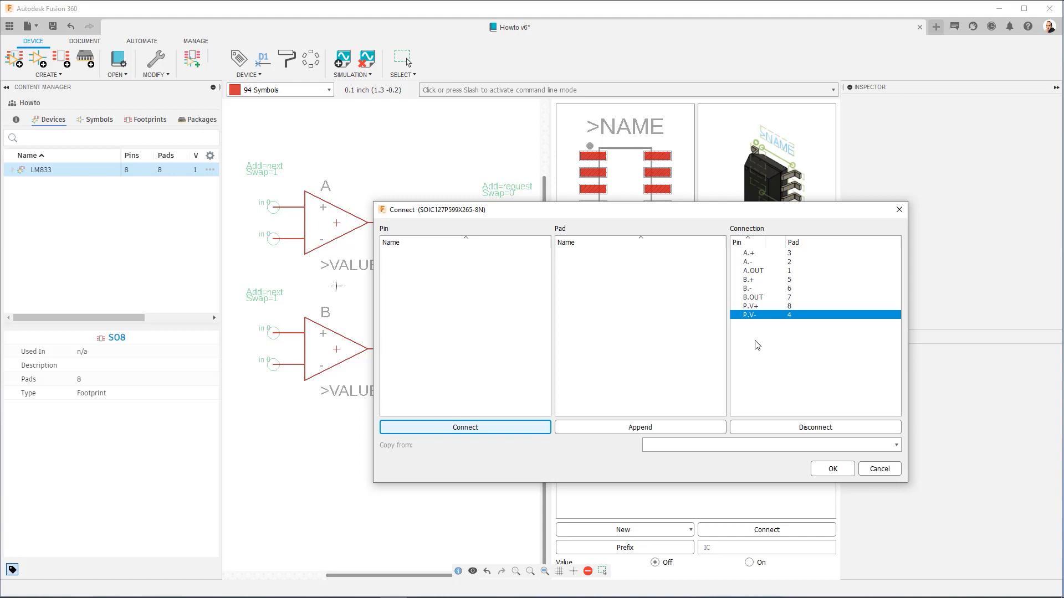
mouse_move(460, 375)
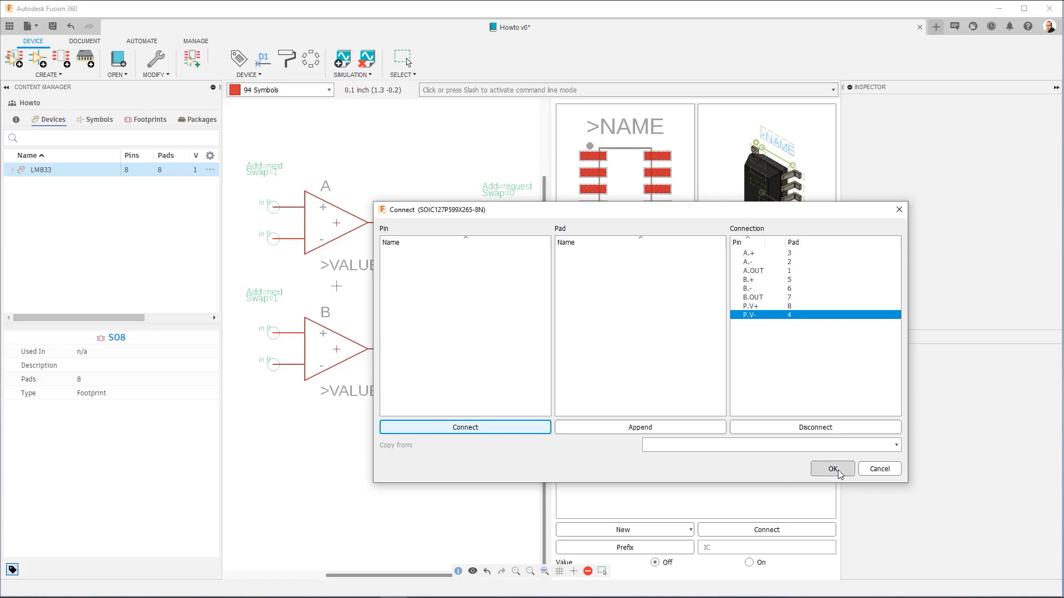
Confirm the mapping so the SOIC-8N variant shows pad numbers on every LM833 pin
left_click(831, 469)
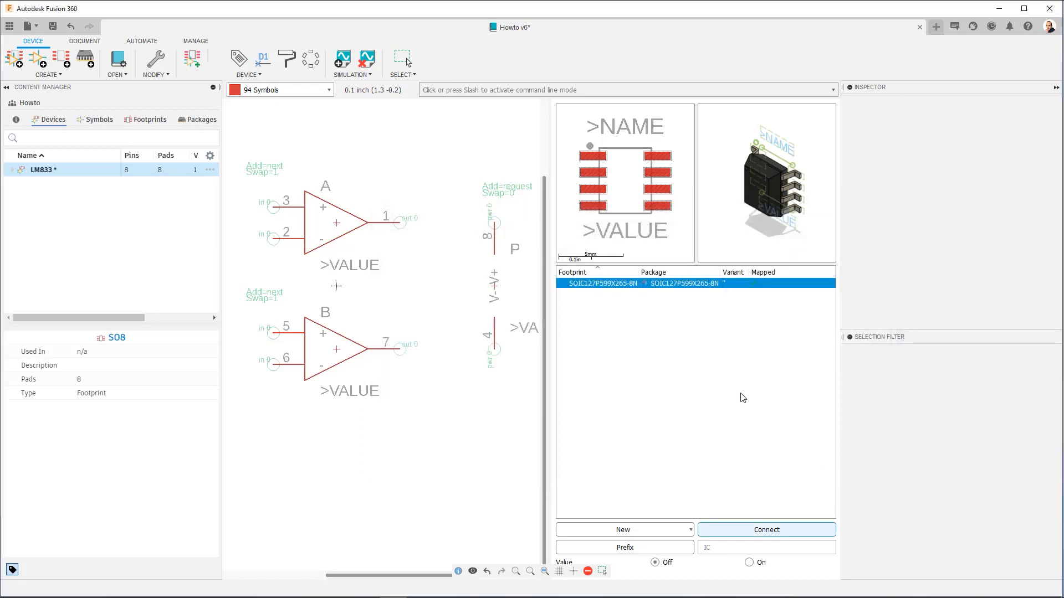
mouse_move(716, 305)
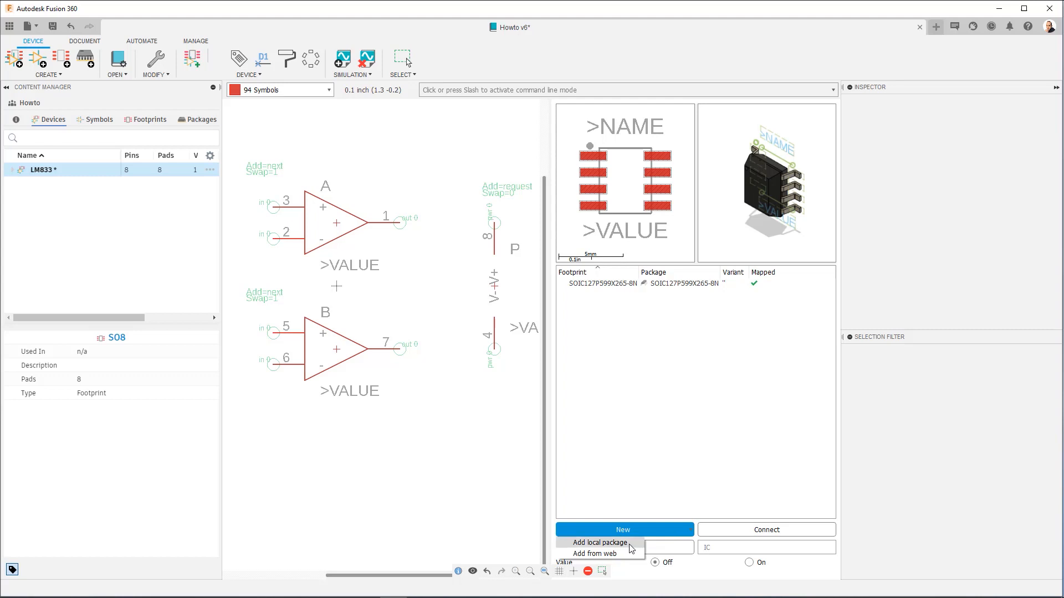
Add a local SO8 package as a second variant named N
left_click(599, 542)
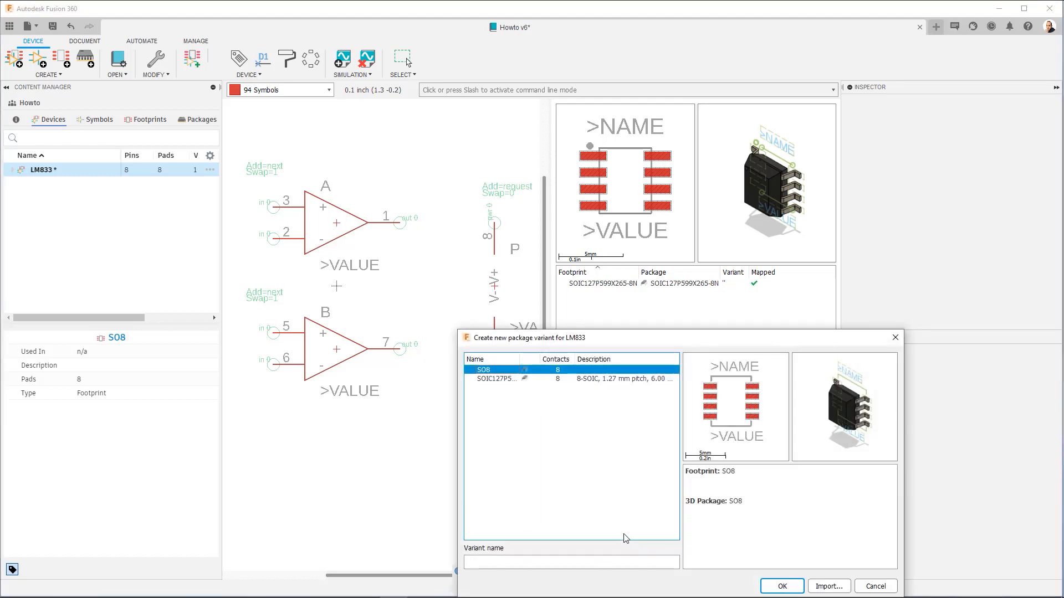
mouse_move(505, 373)
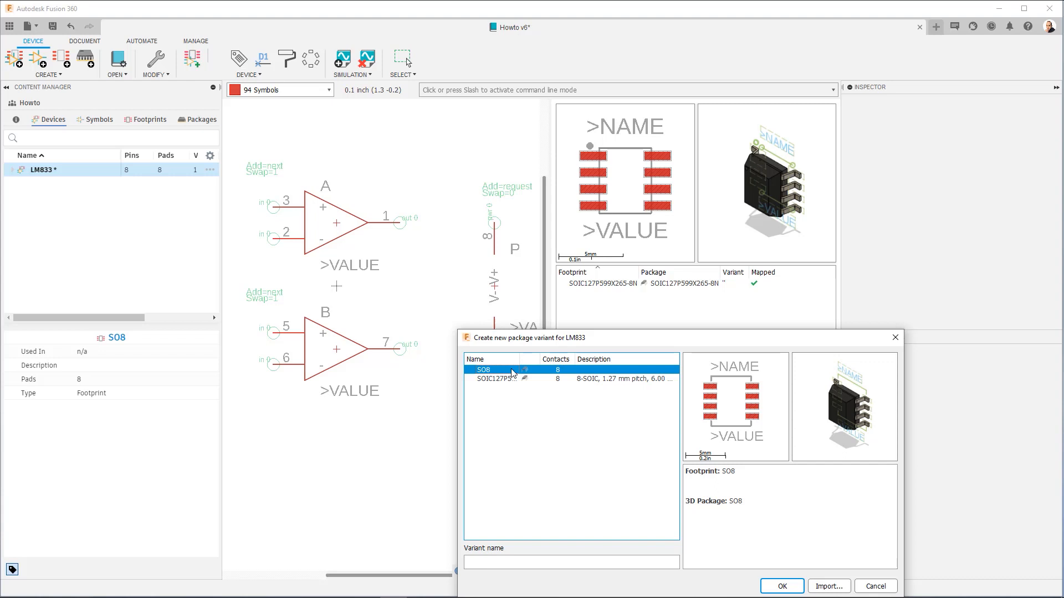
mouse_move(522, 374)
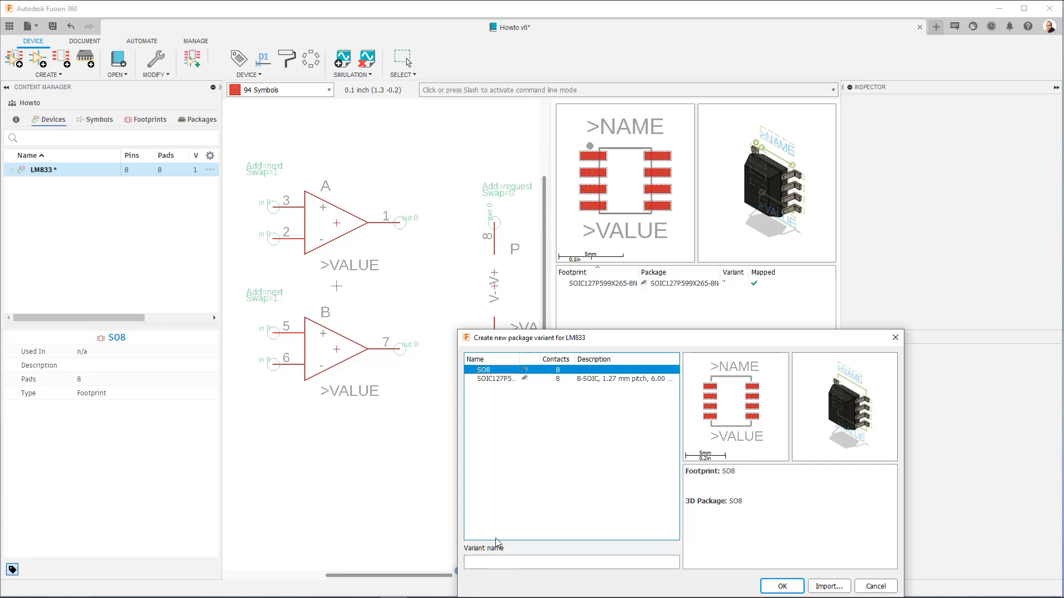
mouse_move(510, 450)
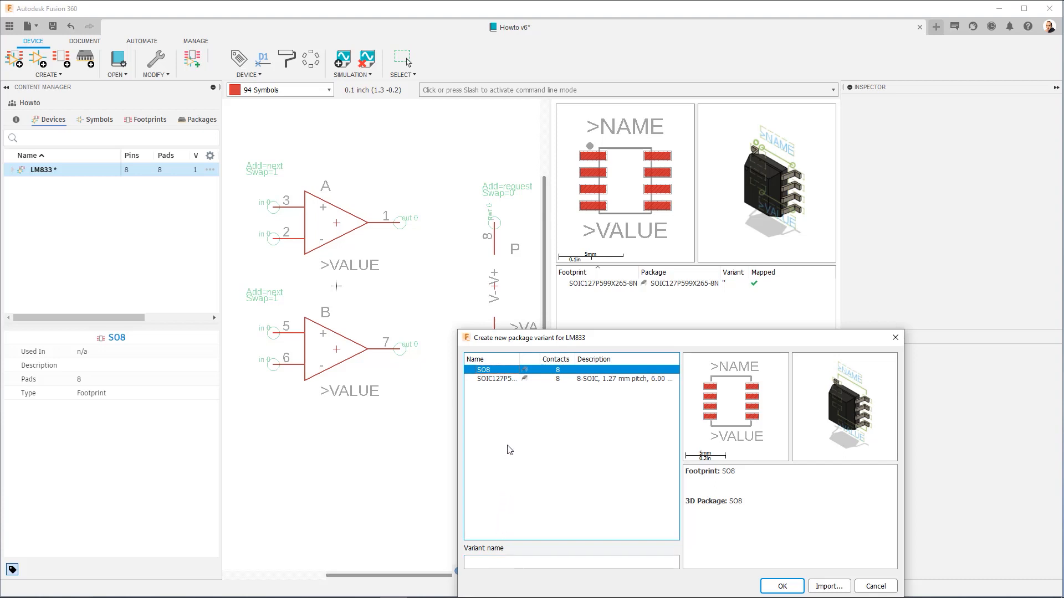
mouse_move(494, 550)
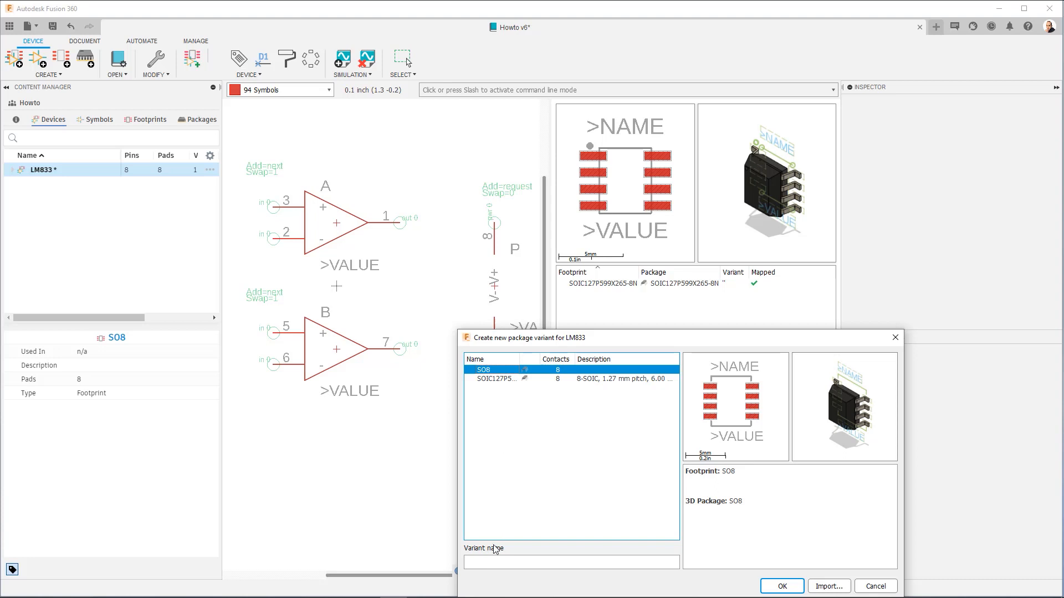
left_click(571, 562)
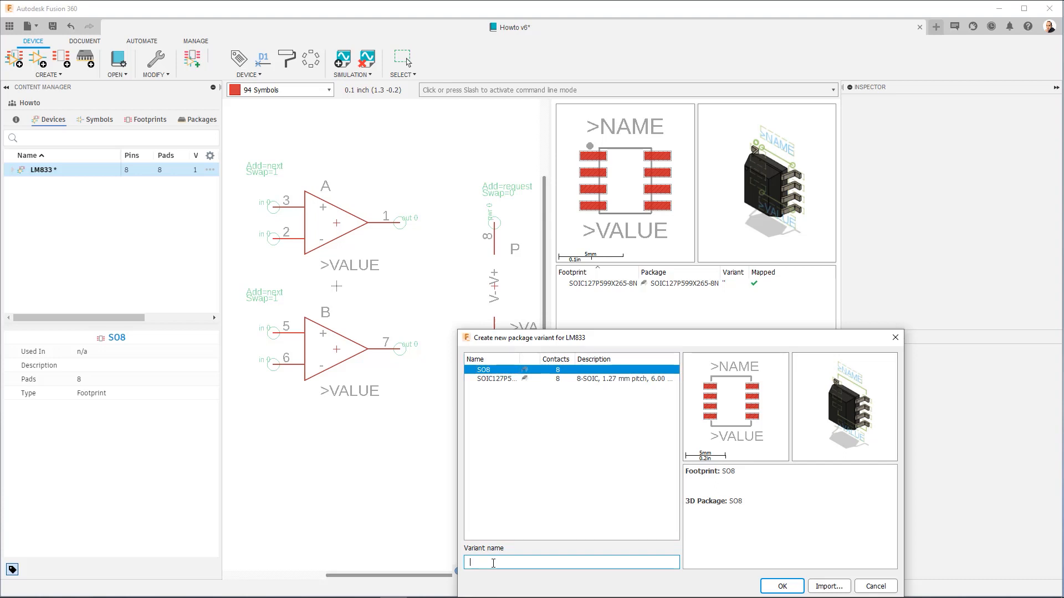
type("N")
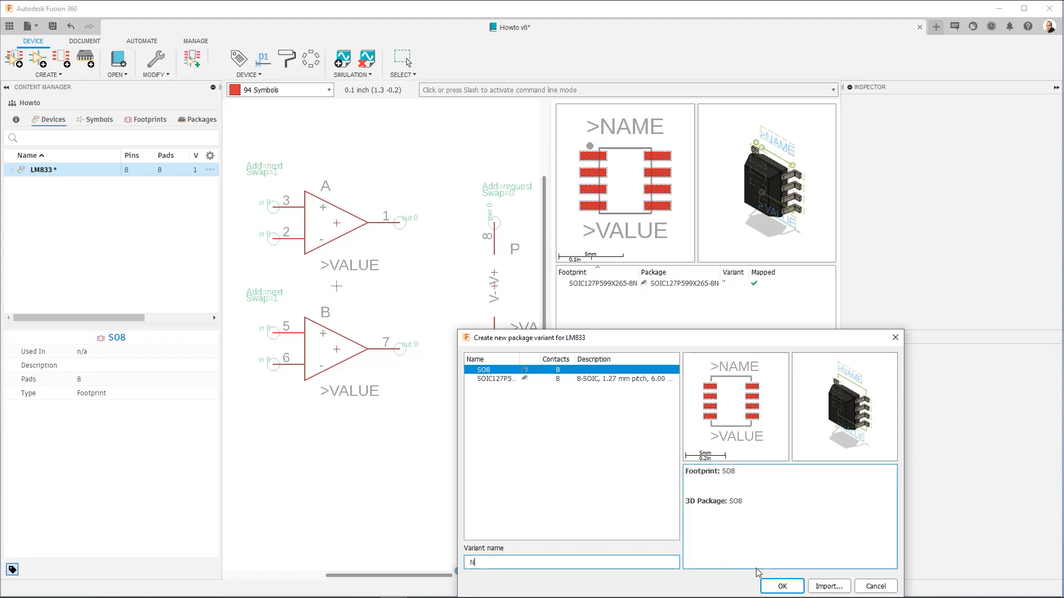
left_click(780, 586)
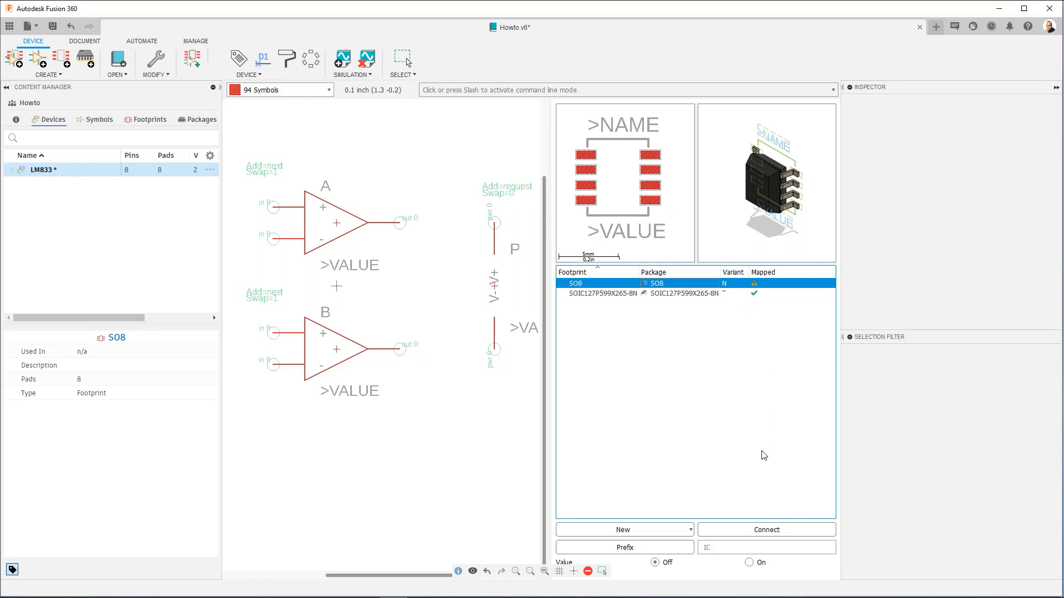
mouse_move(765, 517)
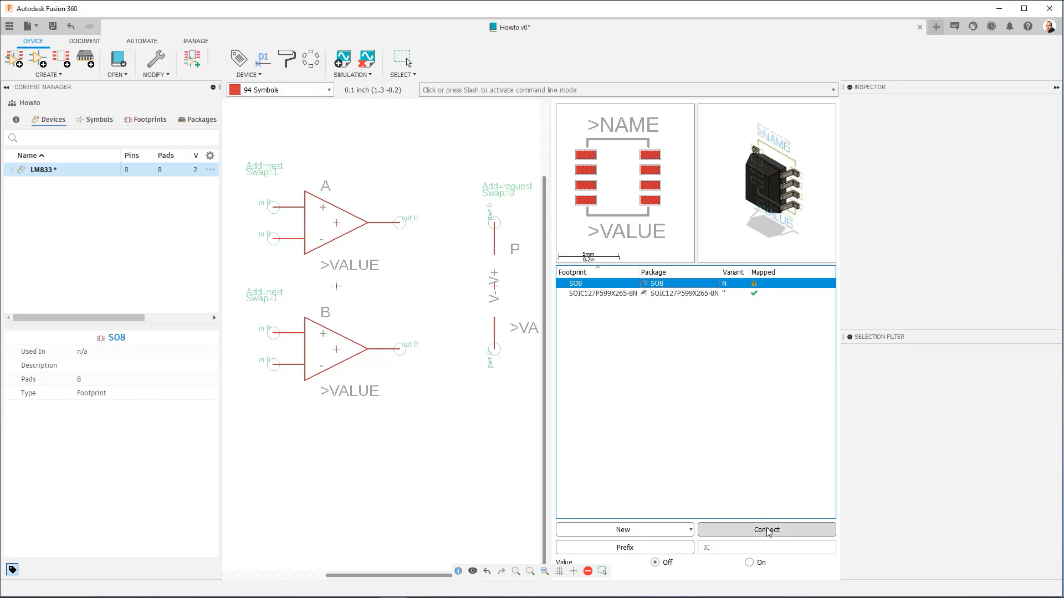
Copy the SOIC127P599X265-8N pin mapping onto the SO8 variant N
left_click(766, 529)
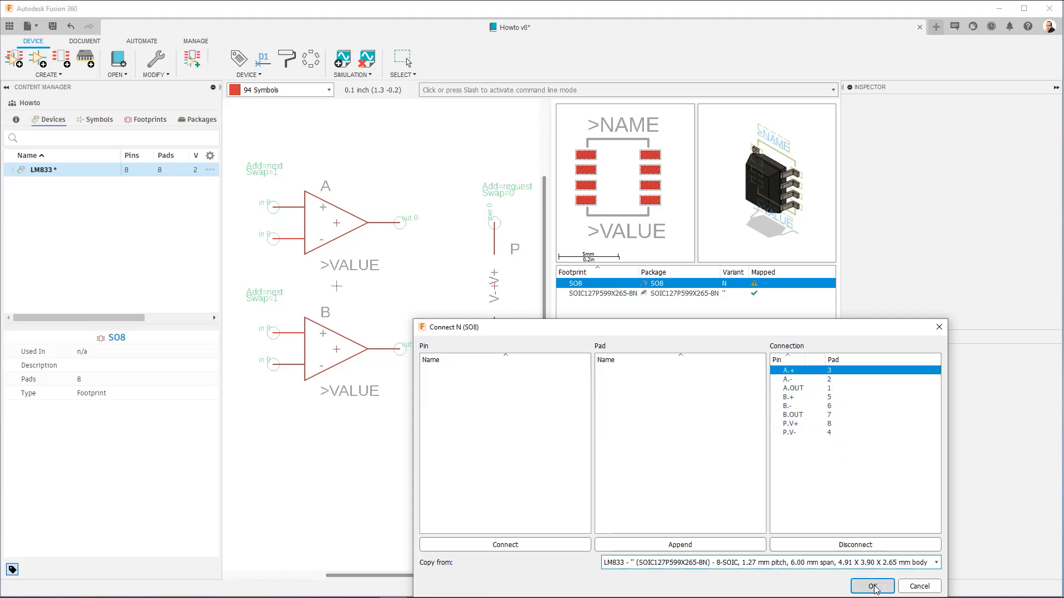
left_click(872, 586)
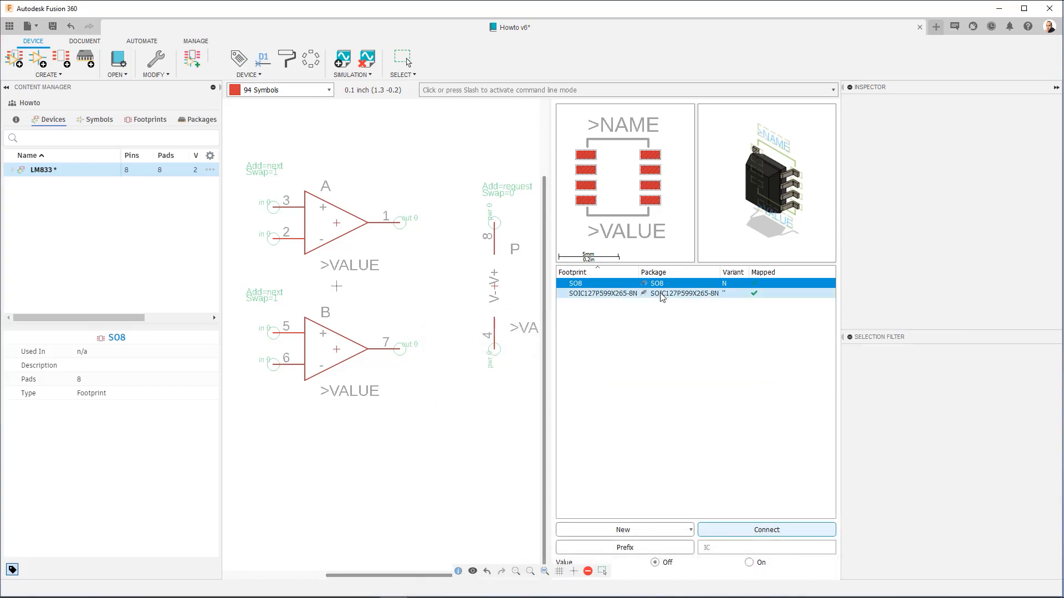
left_click(644, 293)
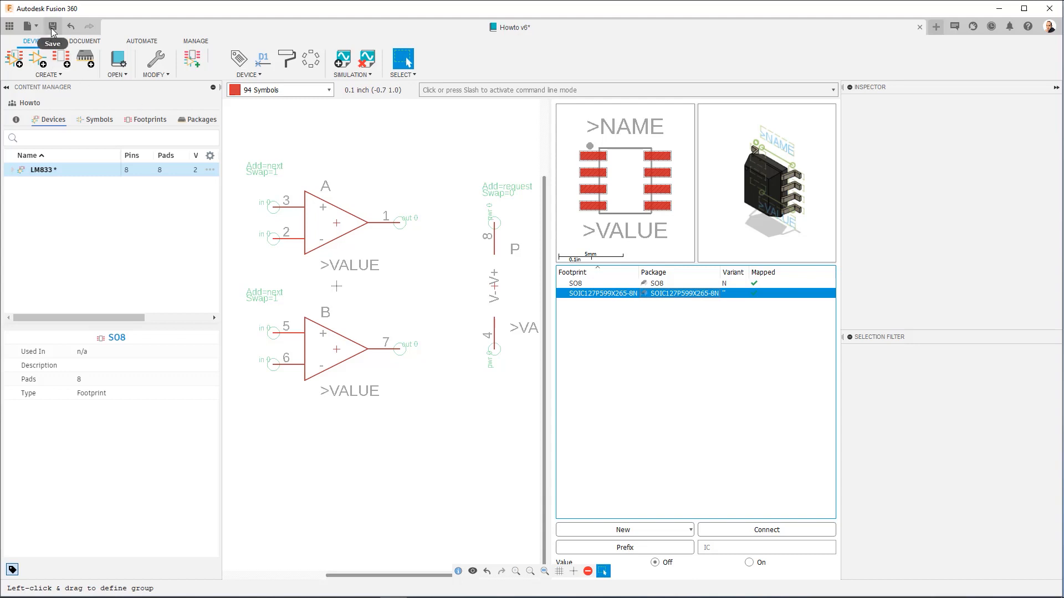
Save the Howto library as version v7 with the default description
left_click(51, 26)
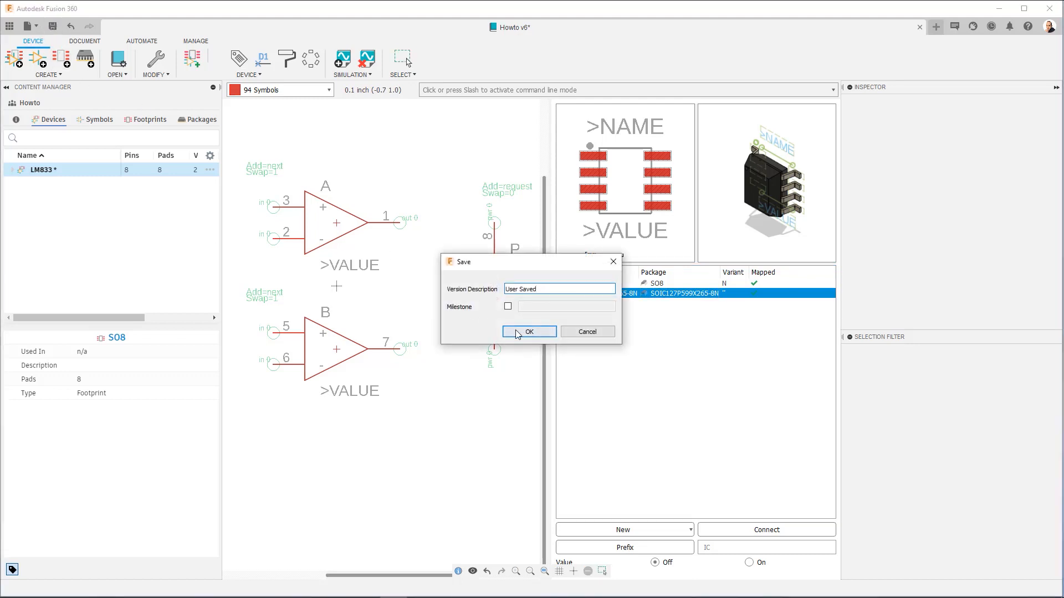
left_click(529, 331)
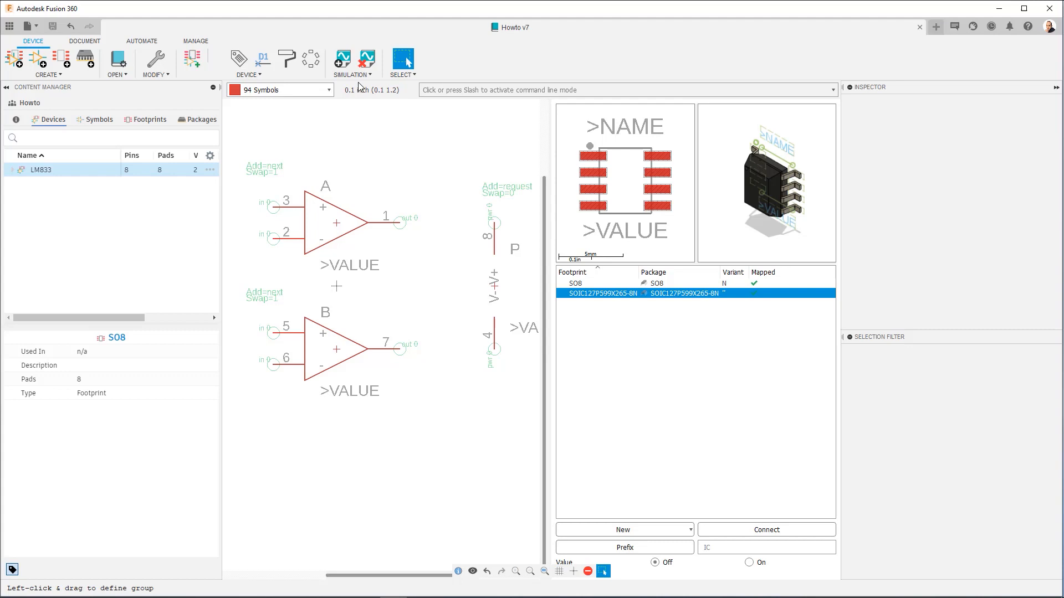
mouse_move(341, 60)
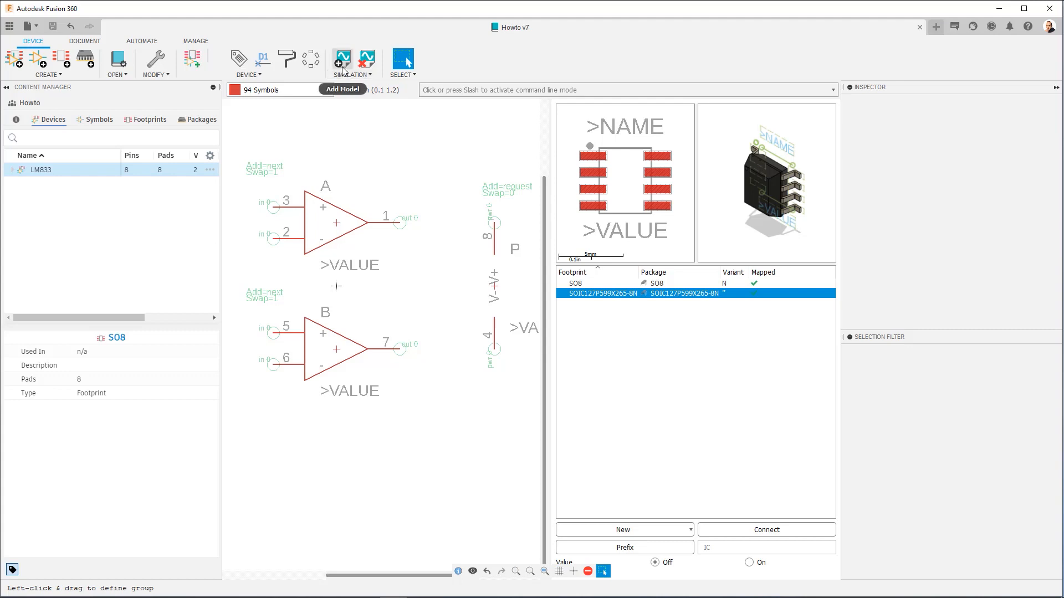
mouse_move(457, 83)
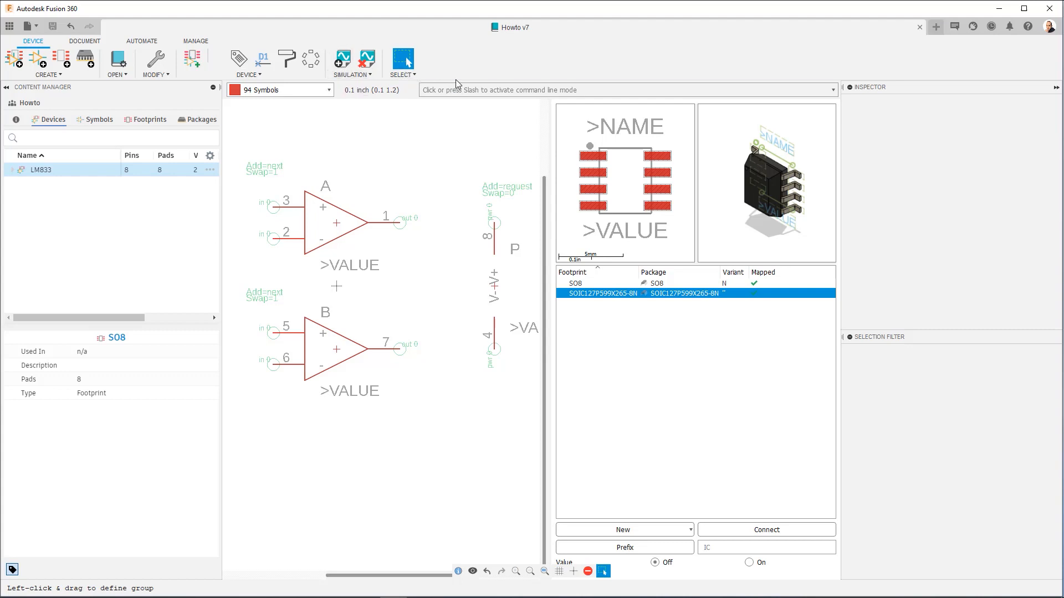